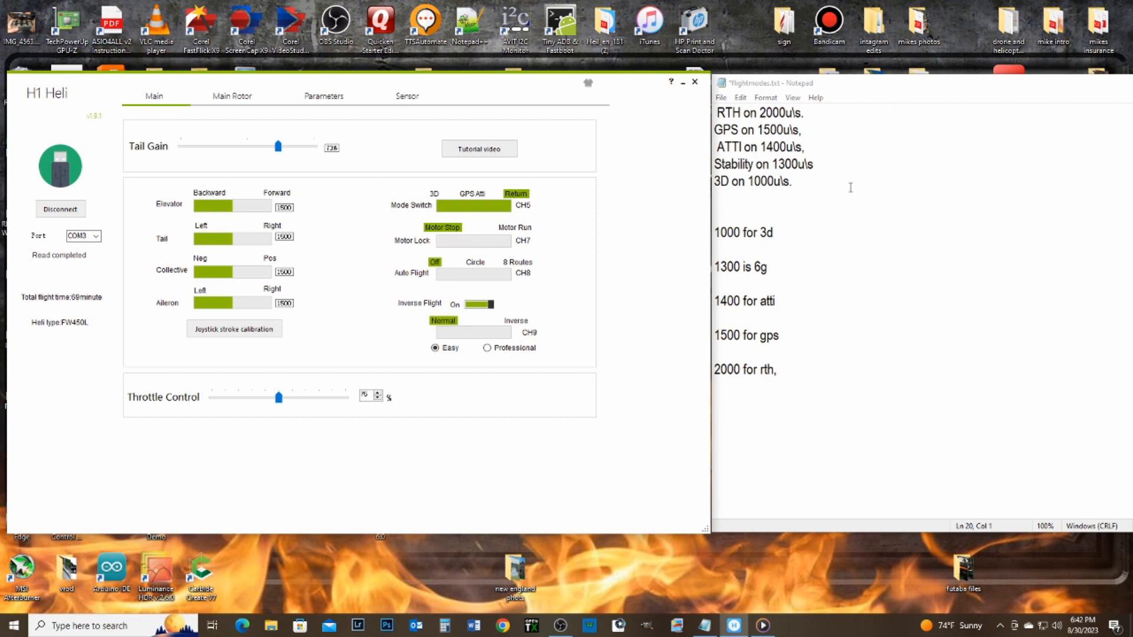
pyautogui.moveTo(772, 348)
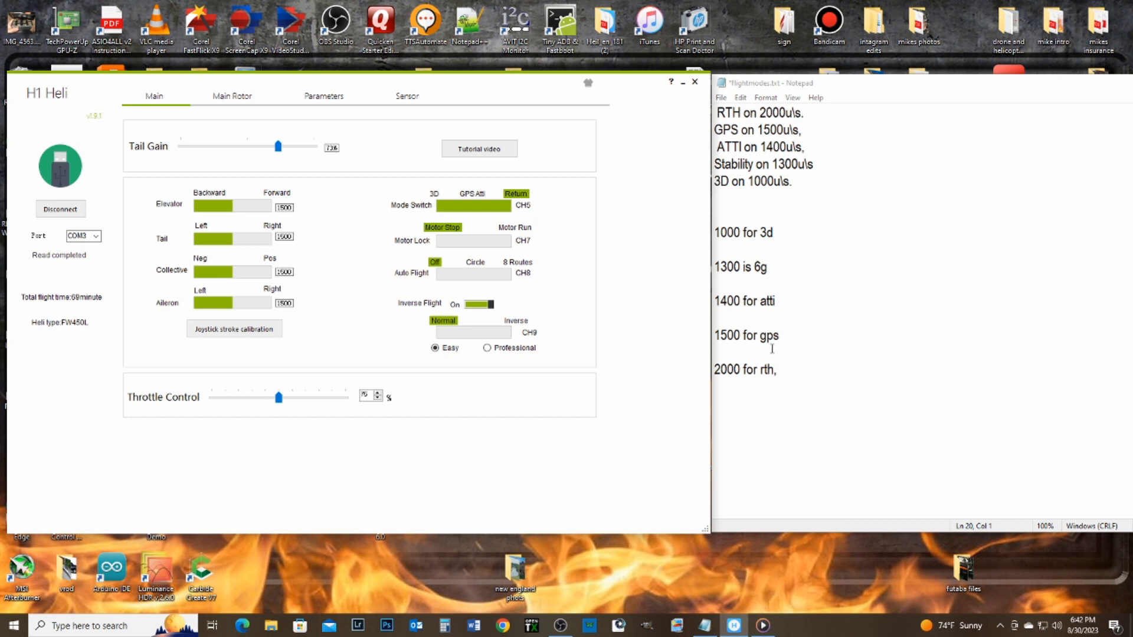
pyautogui.moveTo(463, 221)
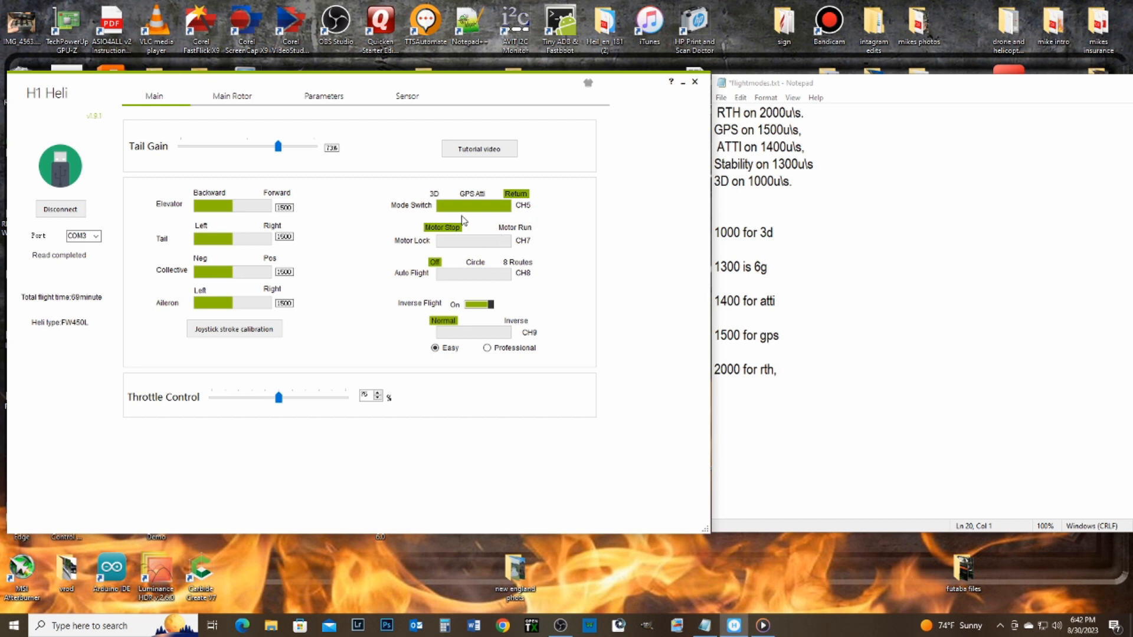
pyautogui.moveTo(513, 210)
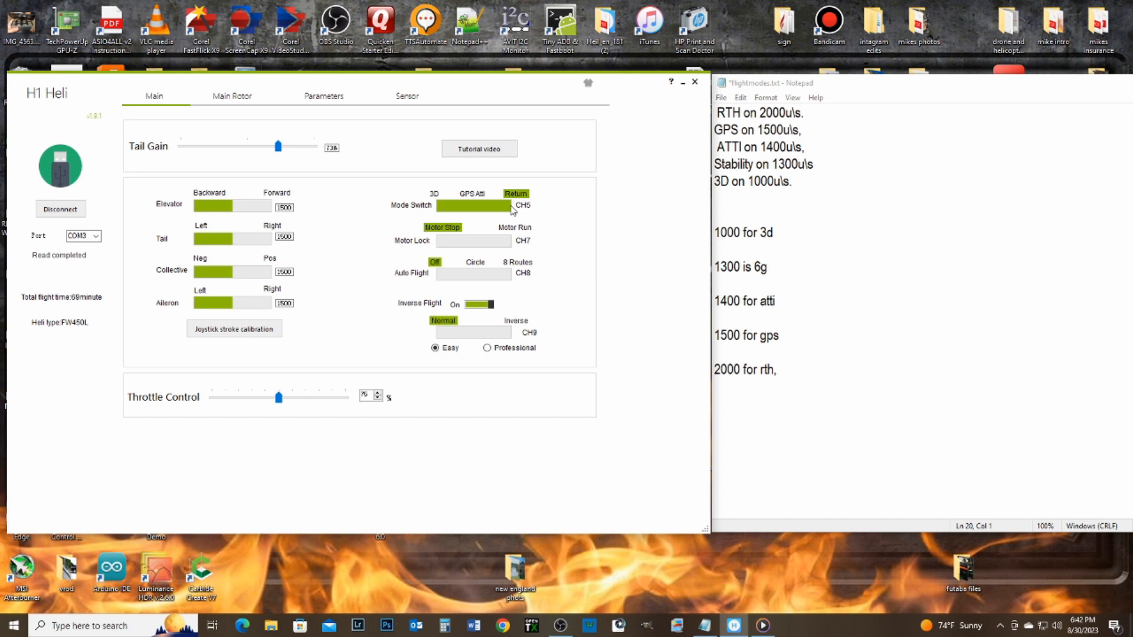
pyautogui.moveTo(504, 210)
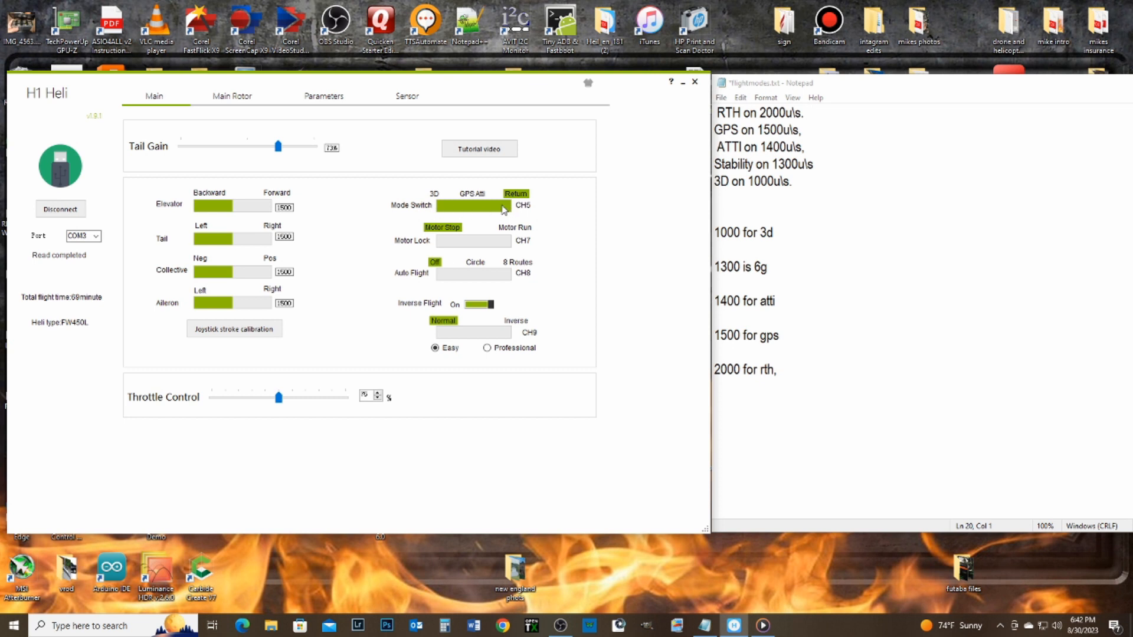
pyautogui.moveTo(480, 210)
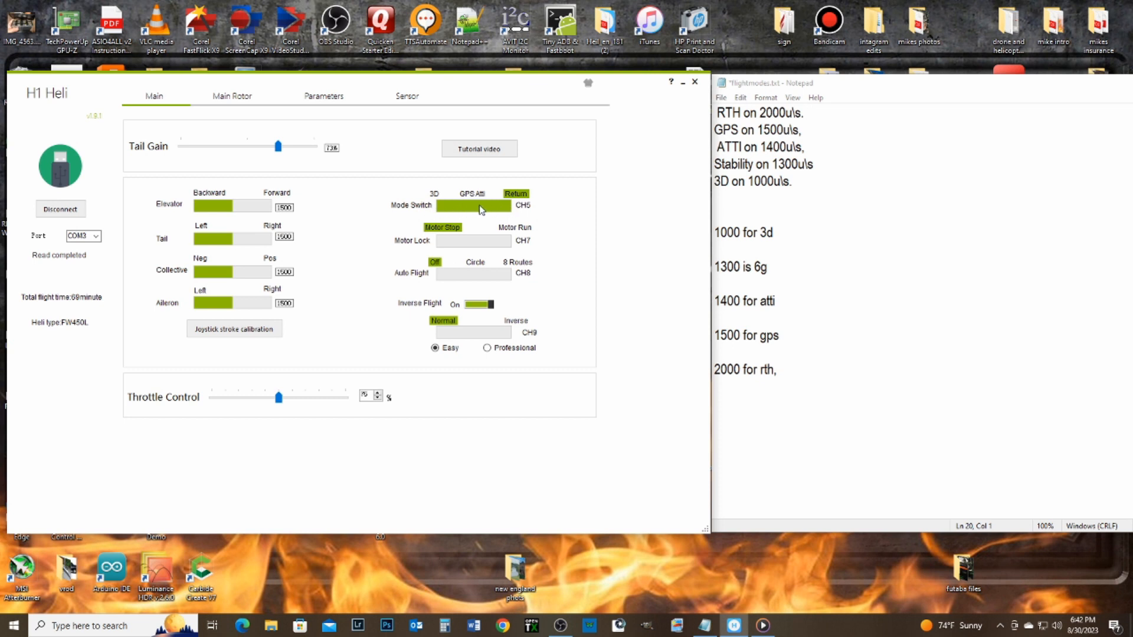
pyautogui.moveTo(477, 210)
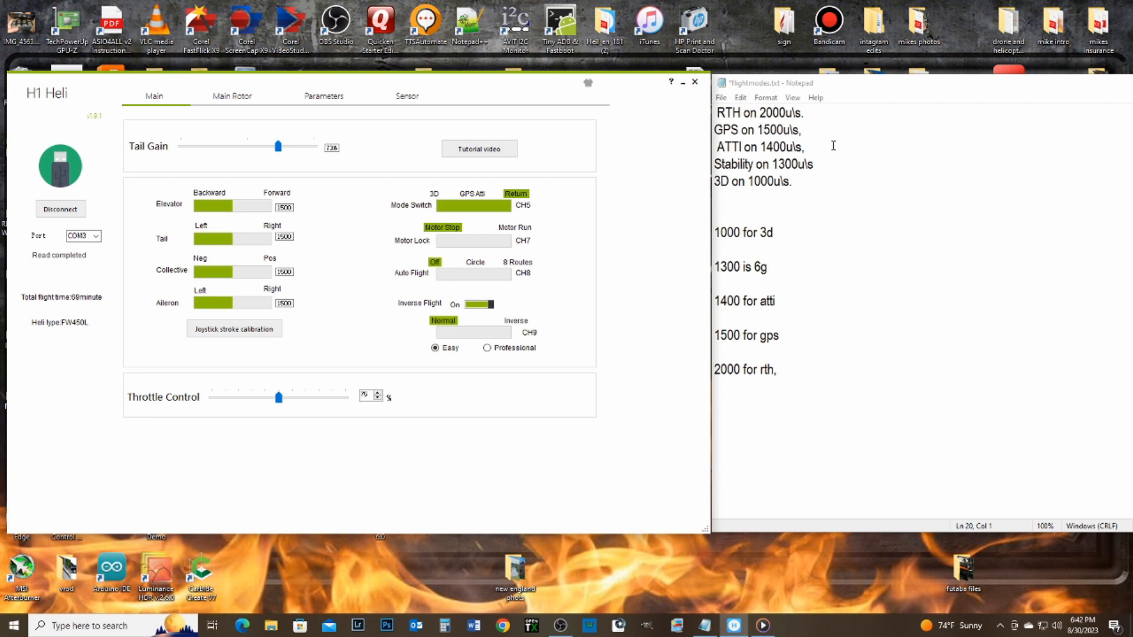
pyautogui.moveTo(453, 252)
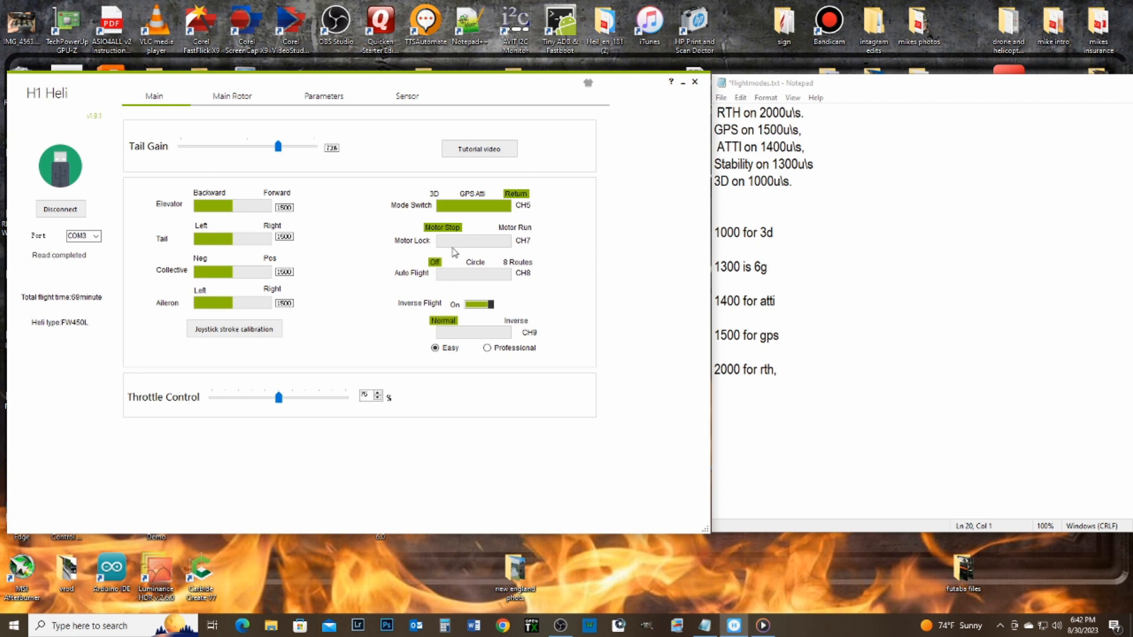
pyautogui.moveTo(527, 374)
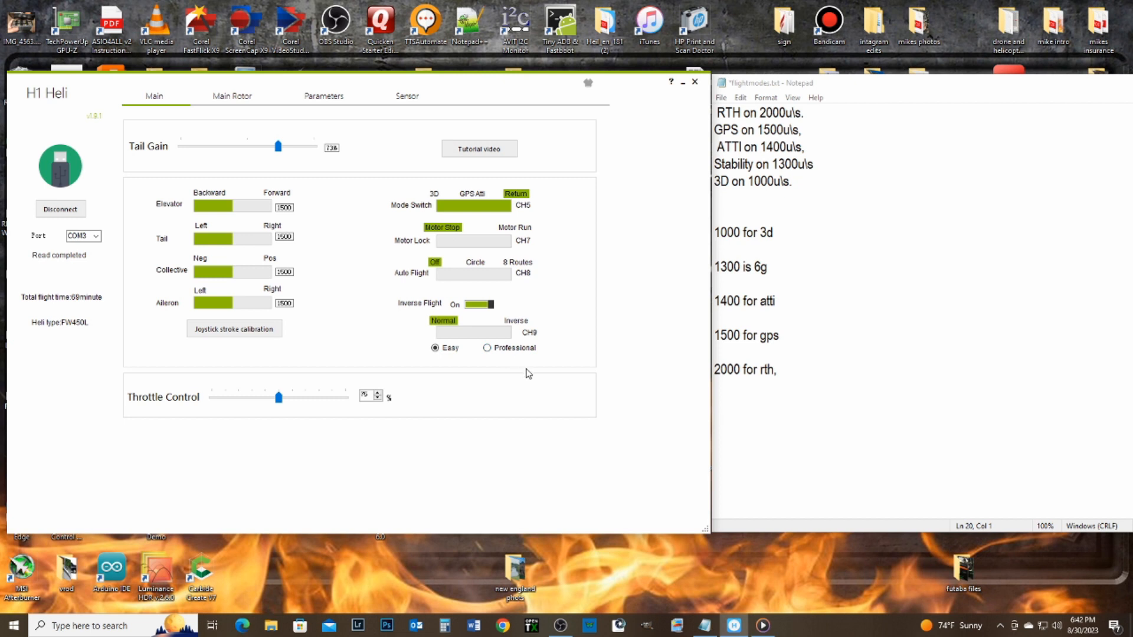
pyautogui.moveTo(648, 319)
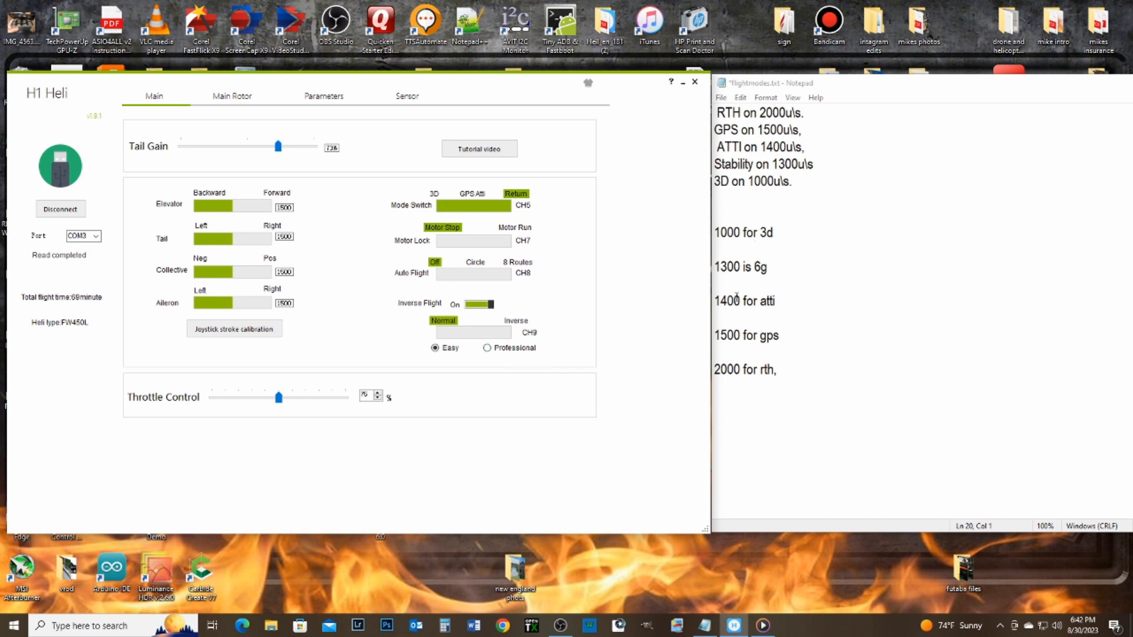
pyautogui.moveTo(843, 318)
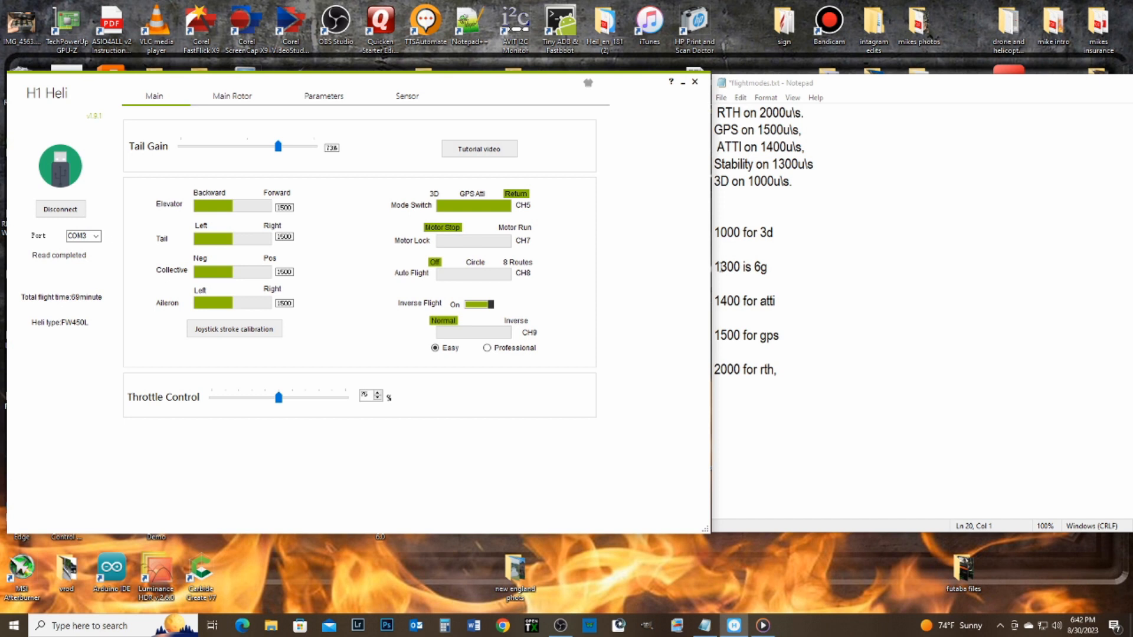
pyautogui.moveTo(780, 308)
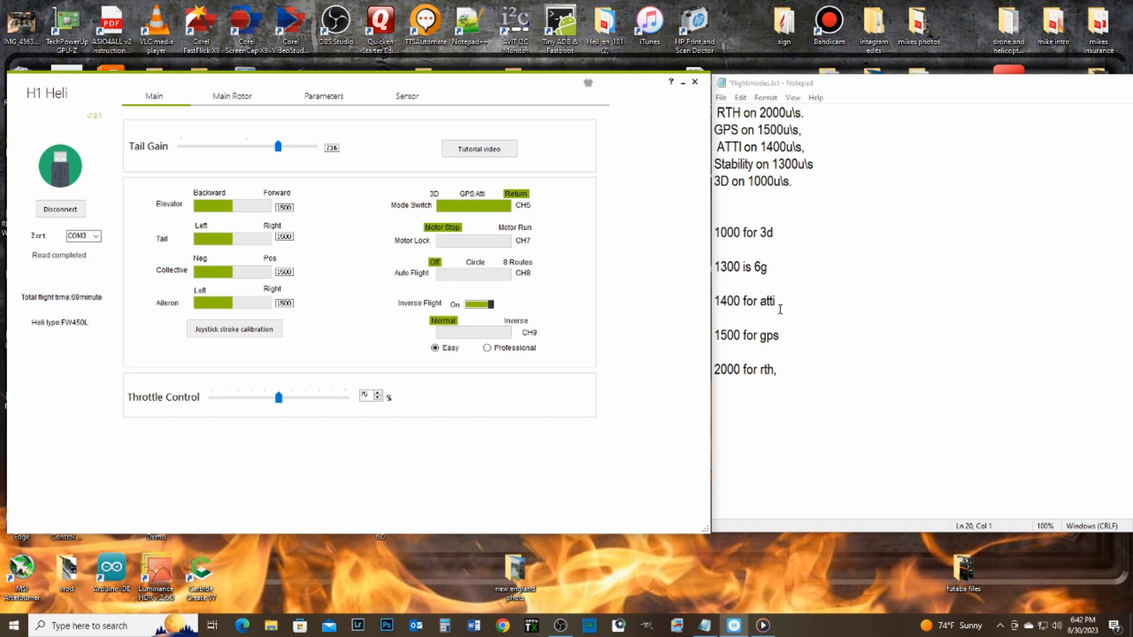
pyautogui.moveTo(768, 341)
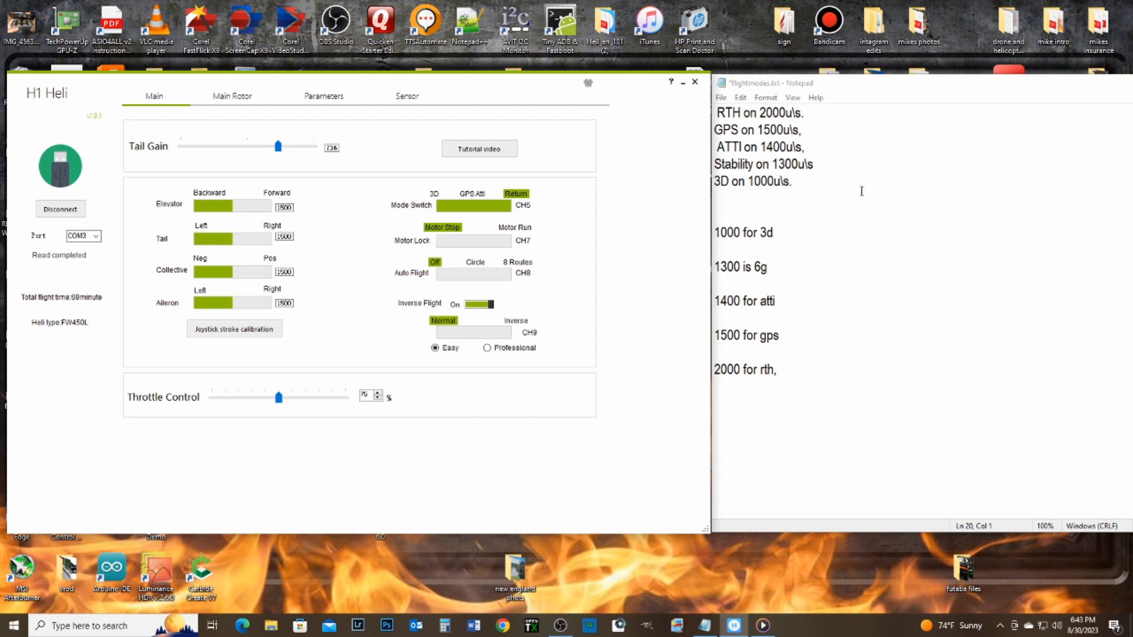
pyautogui.moveTo(607, 267)
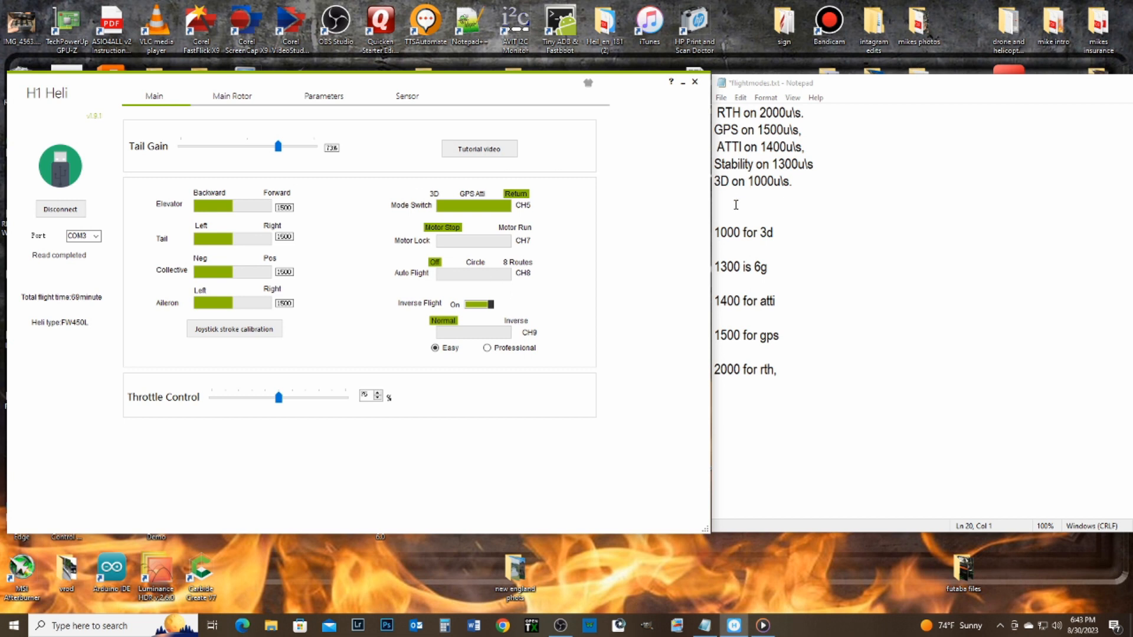
pyautogui.moveTo(663, 289)
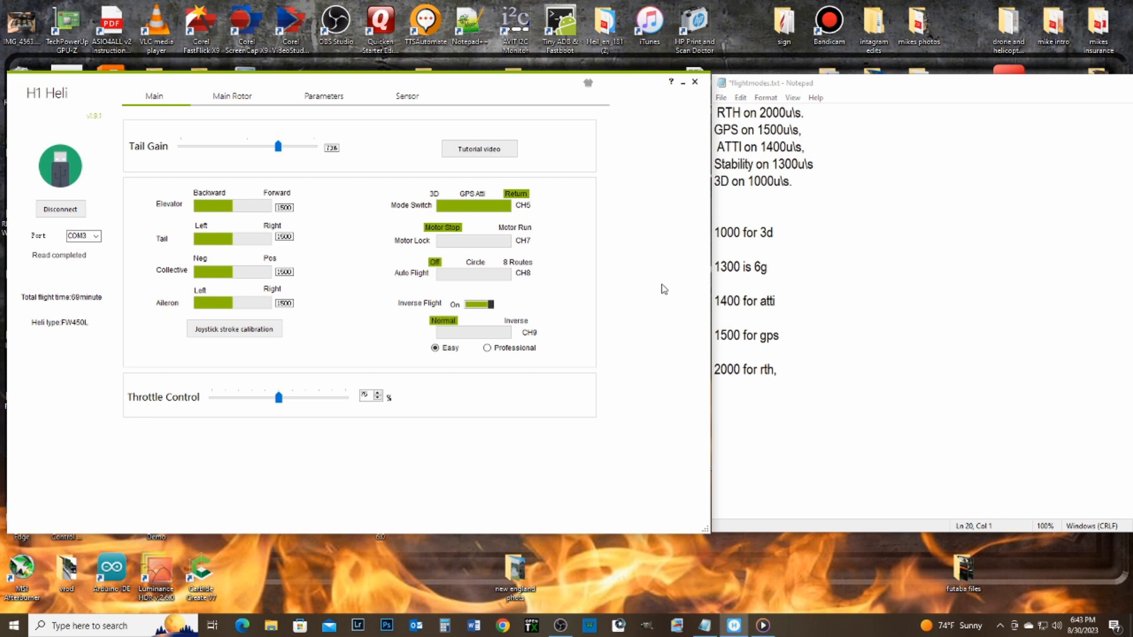
pyautogui.moveTo(597, 213)
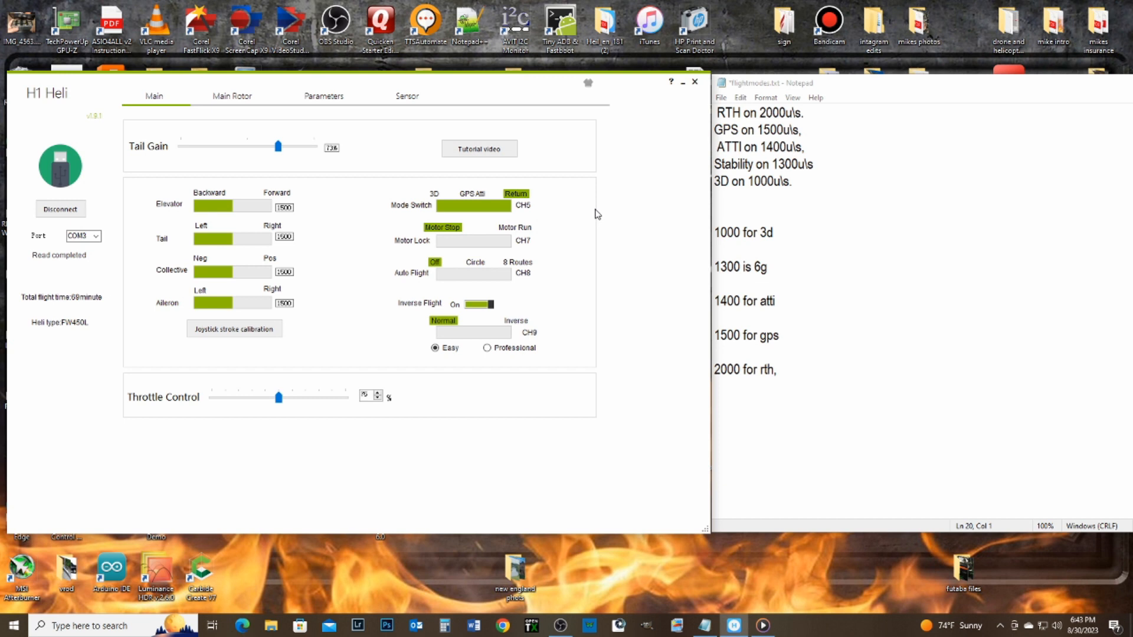
pyautogui.moveTo(598, 211)
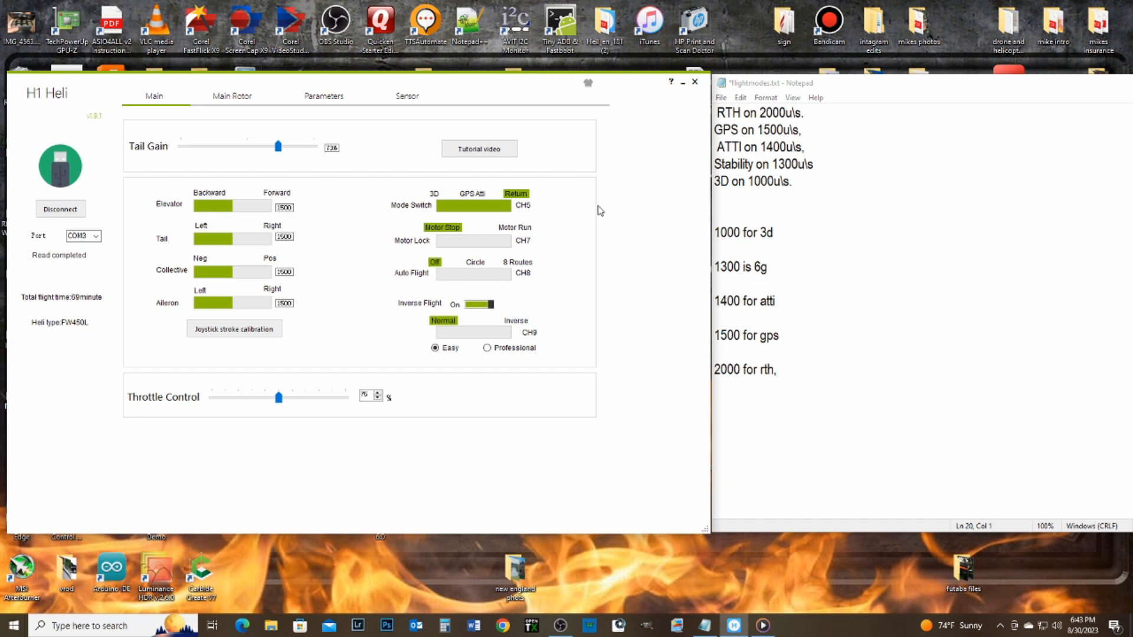
pyautogui.moveTo(445, 205)
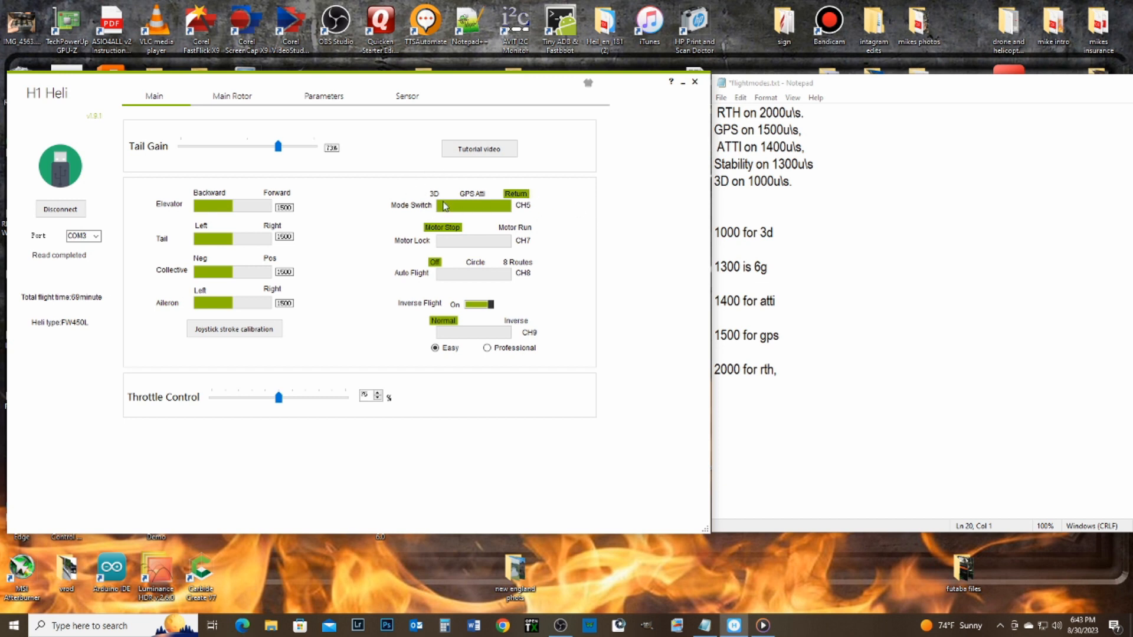
pyautogui.moveTo(531, 208)
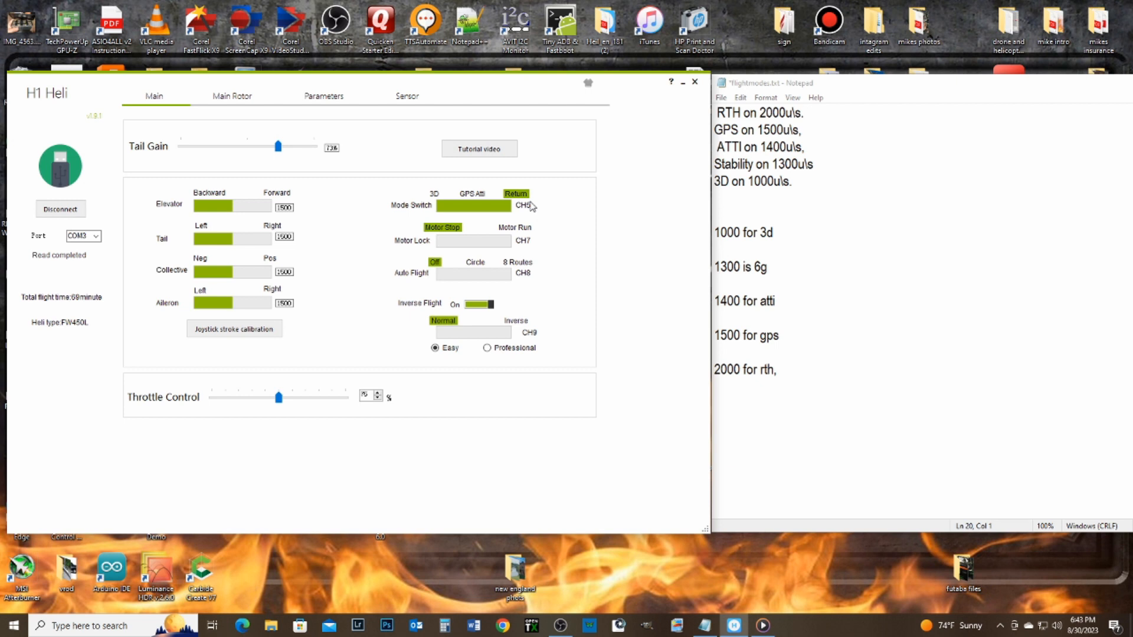
pyautogui.moveTo(533, 172)
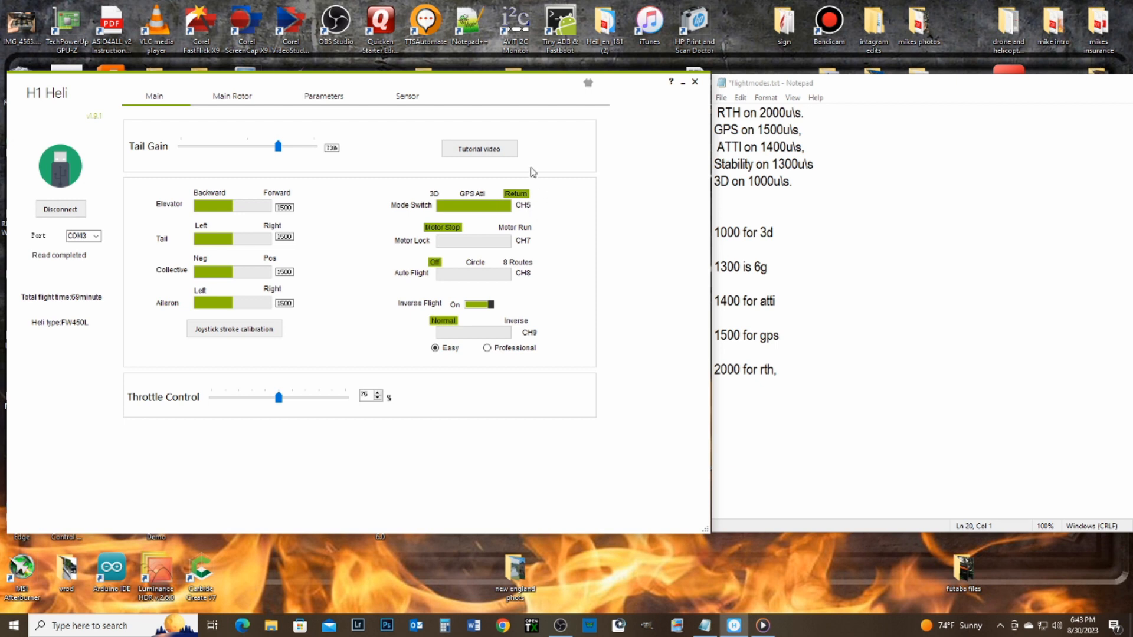
pyautogui.moveTo(436, 197)
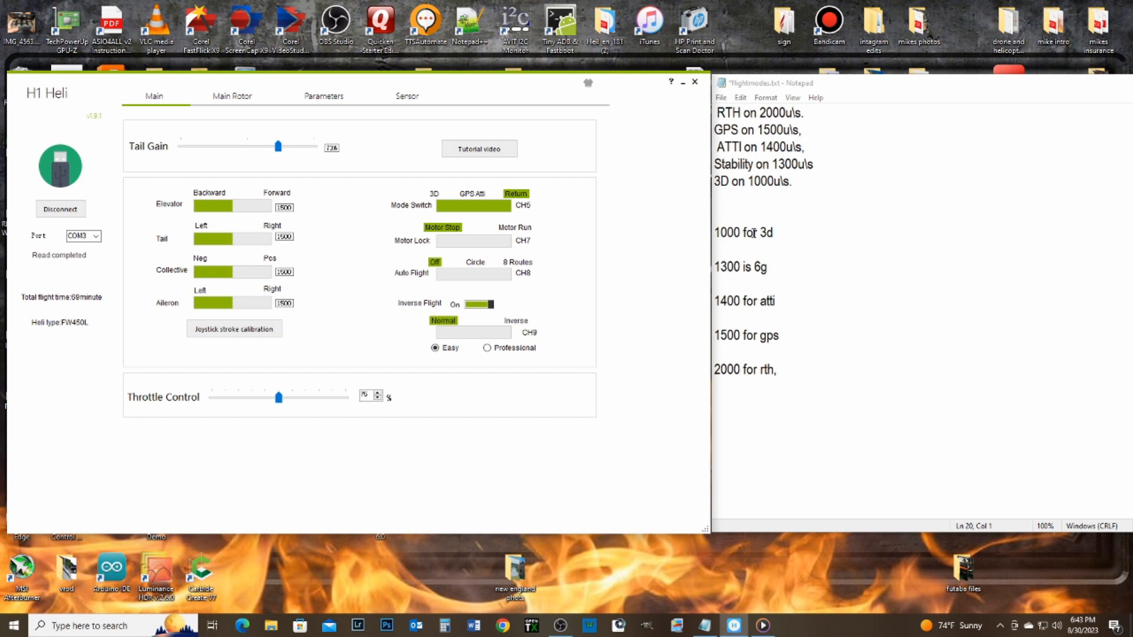
pyautogui.moveTo(761, 285)
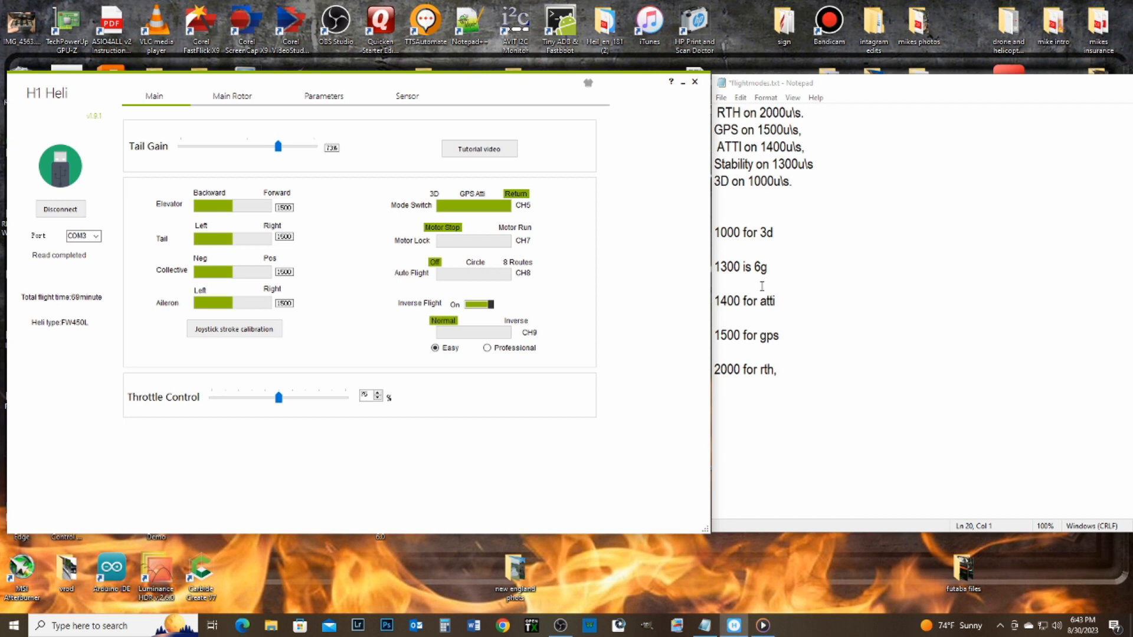
pyautogui.moveTo(459, 210)
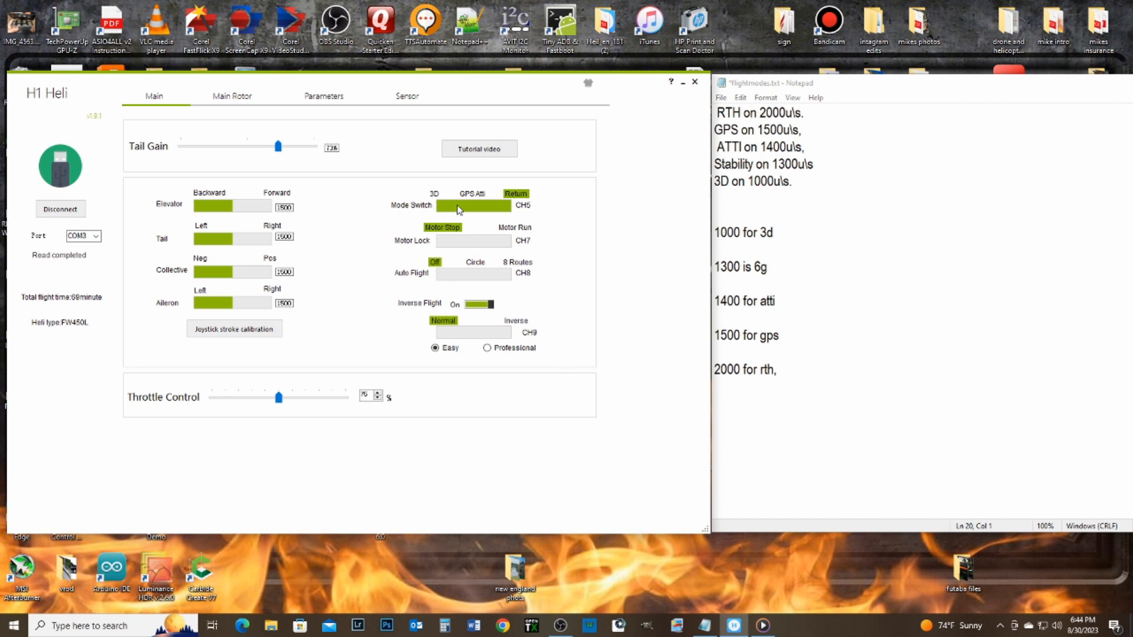
pyautogui.moveTo(462, 218)
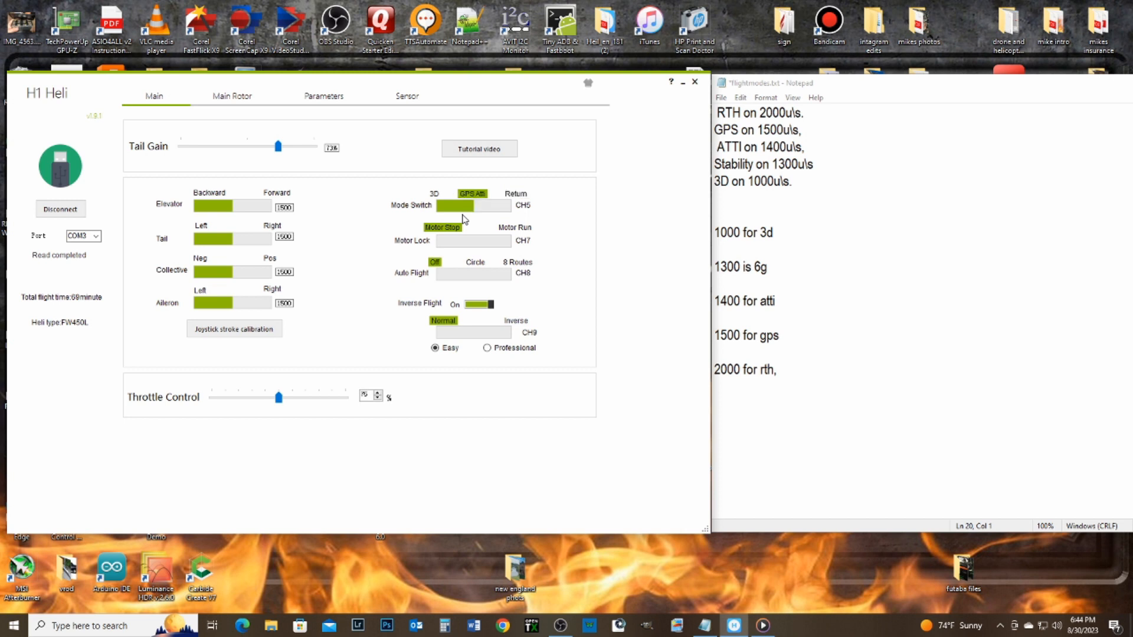
pyautogui.moveTo(475, 208)
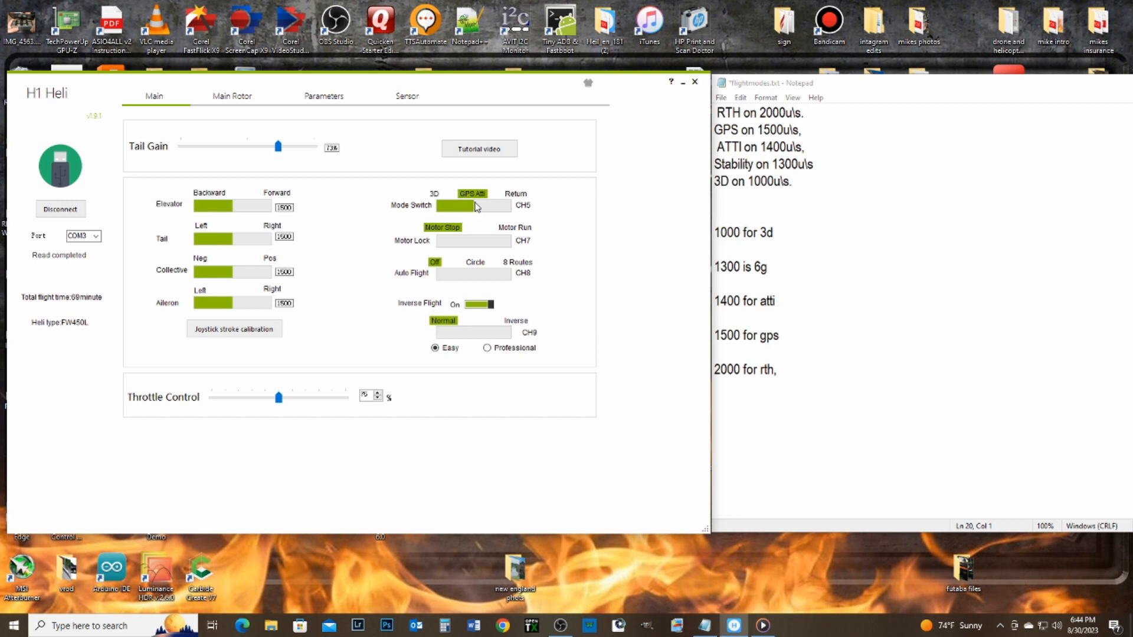
pyautogui.moveTo(486, 201)
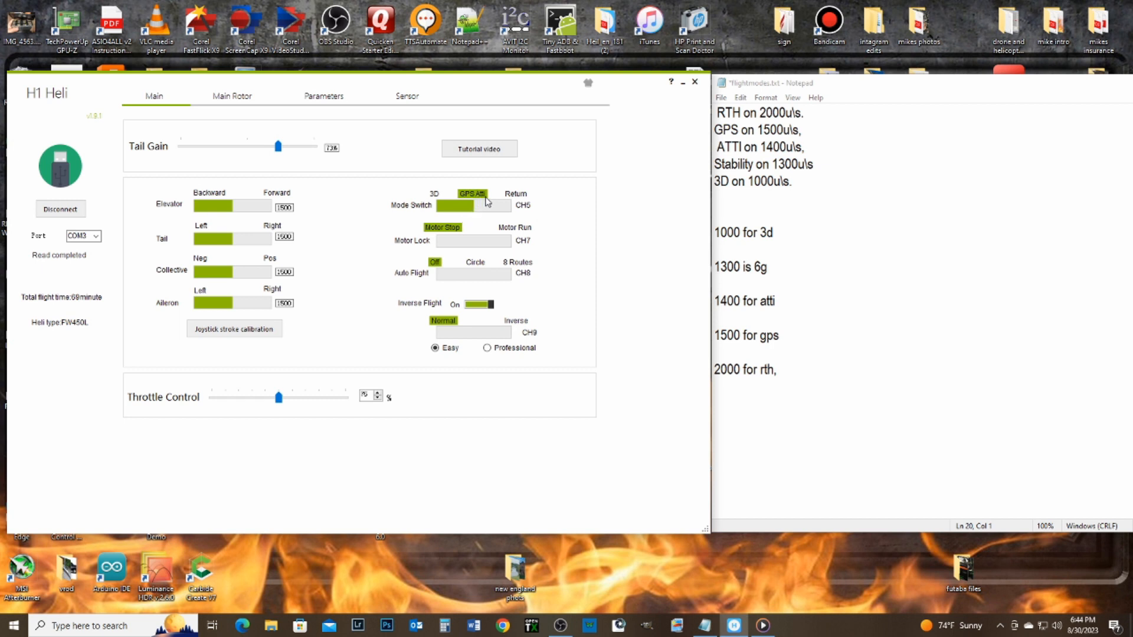
pyautogui.moveTo(475, 211)
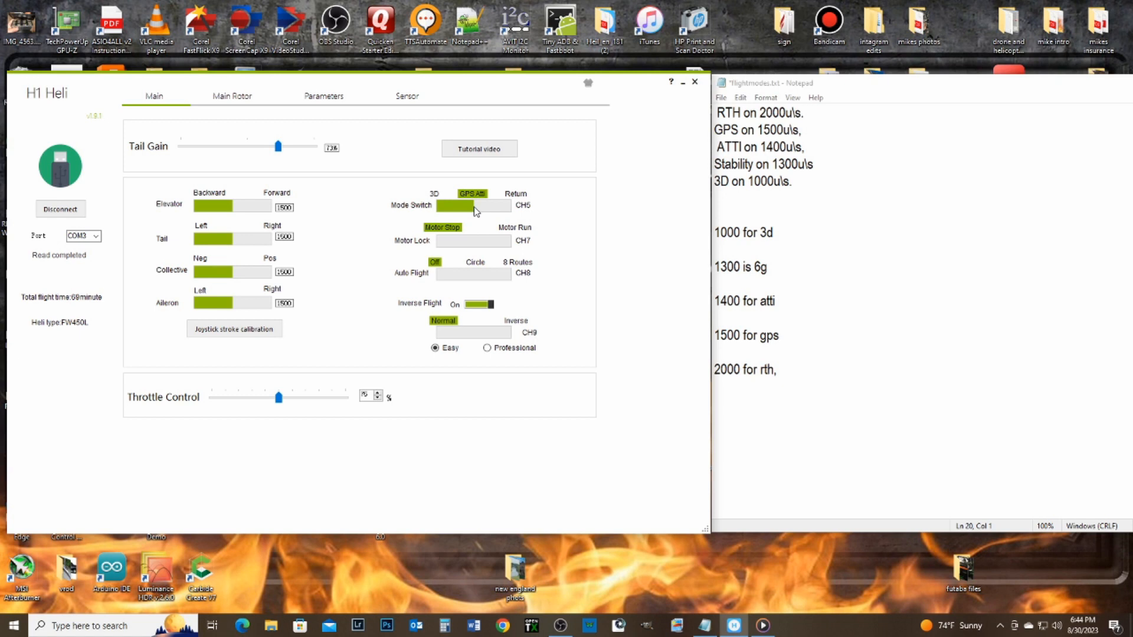
pyautogui.moveTo(484, 211)
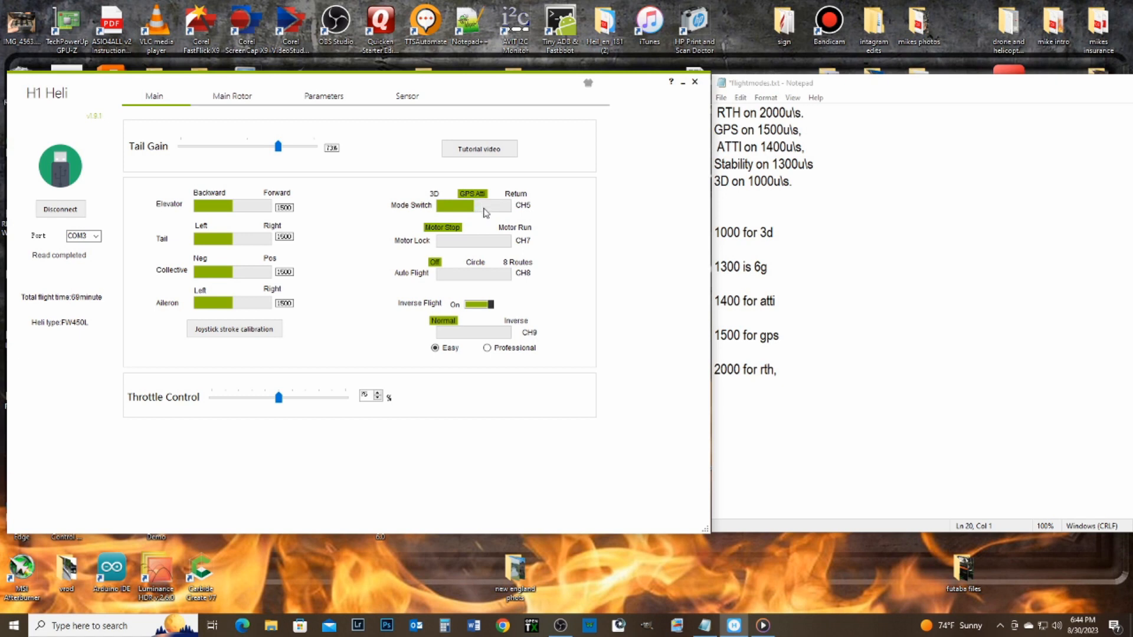
pyautogui.moveTo(471, 210)
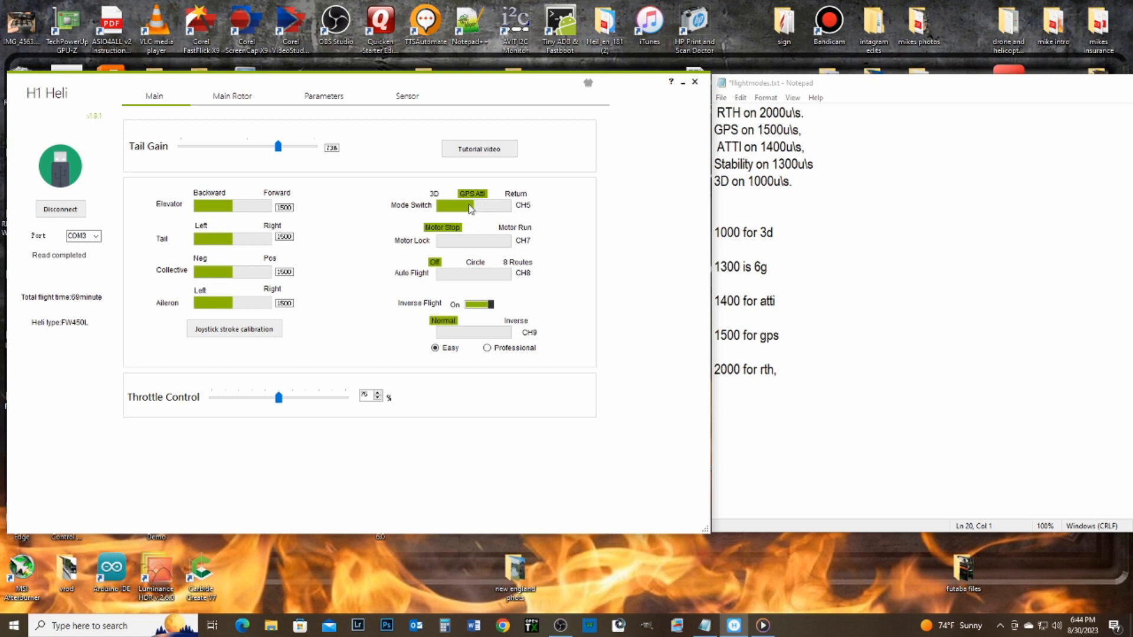
pyautogui.moveTo(482, 218)
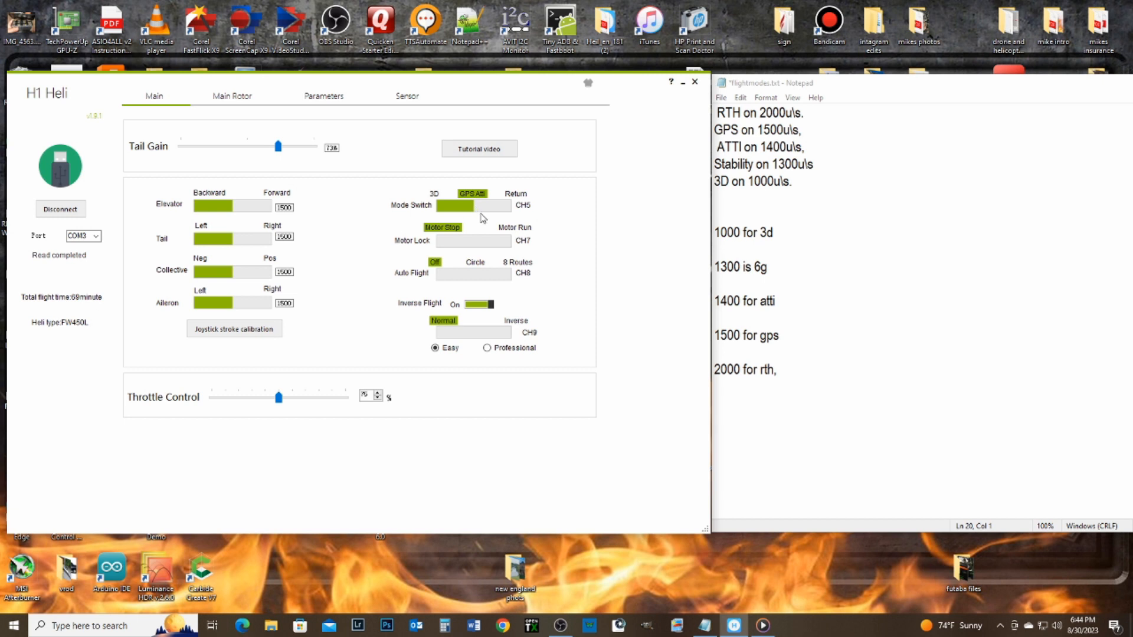
pyautogui.moveTo(482, 222)
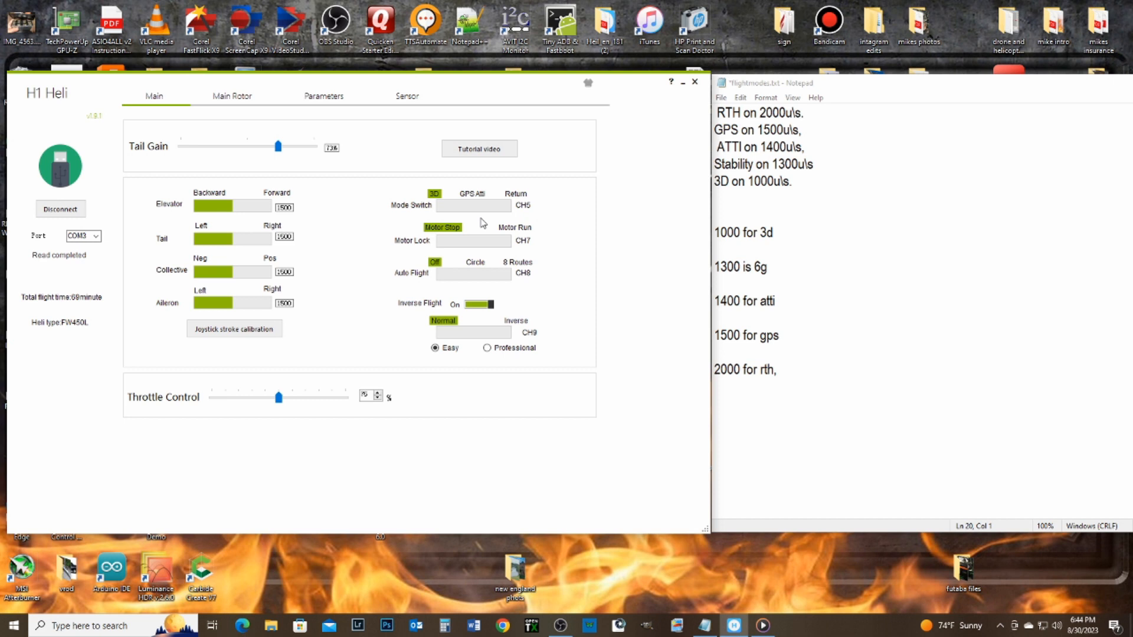
pyautogui.moveTo(433, 204)
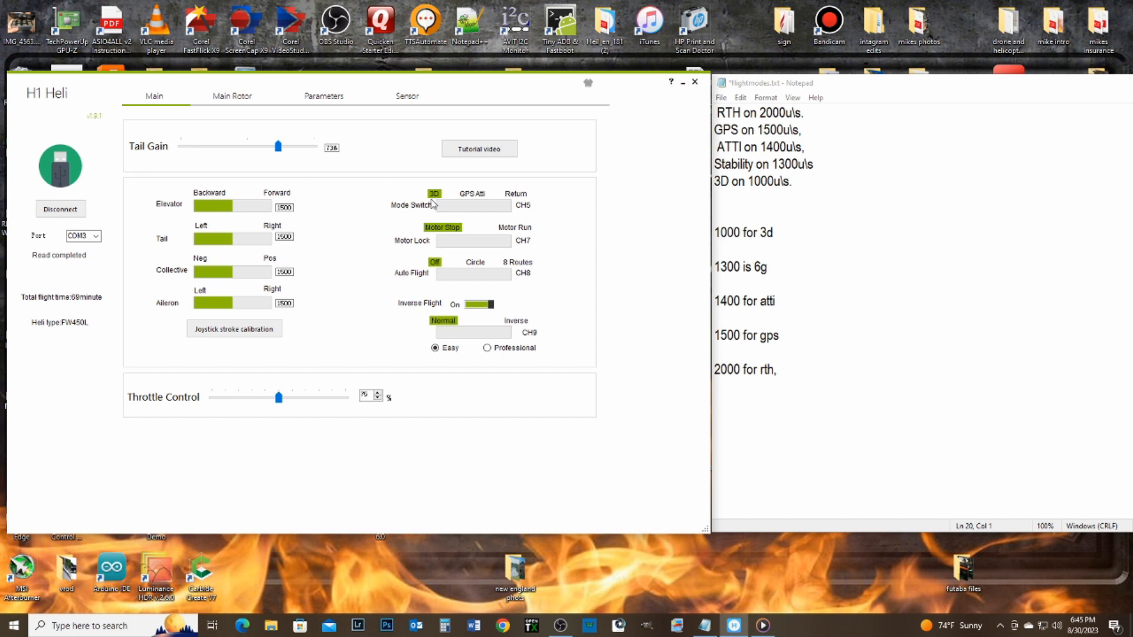
pyautogui.moveTo(445, 202)
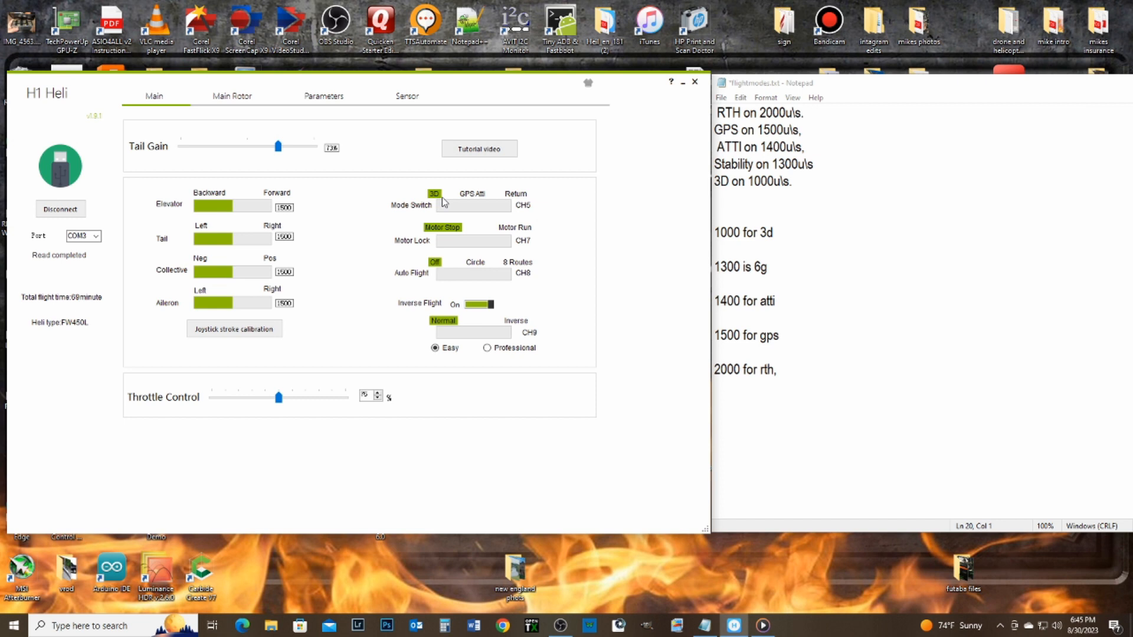
pyautogui.moveTo(484, 198)
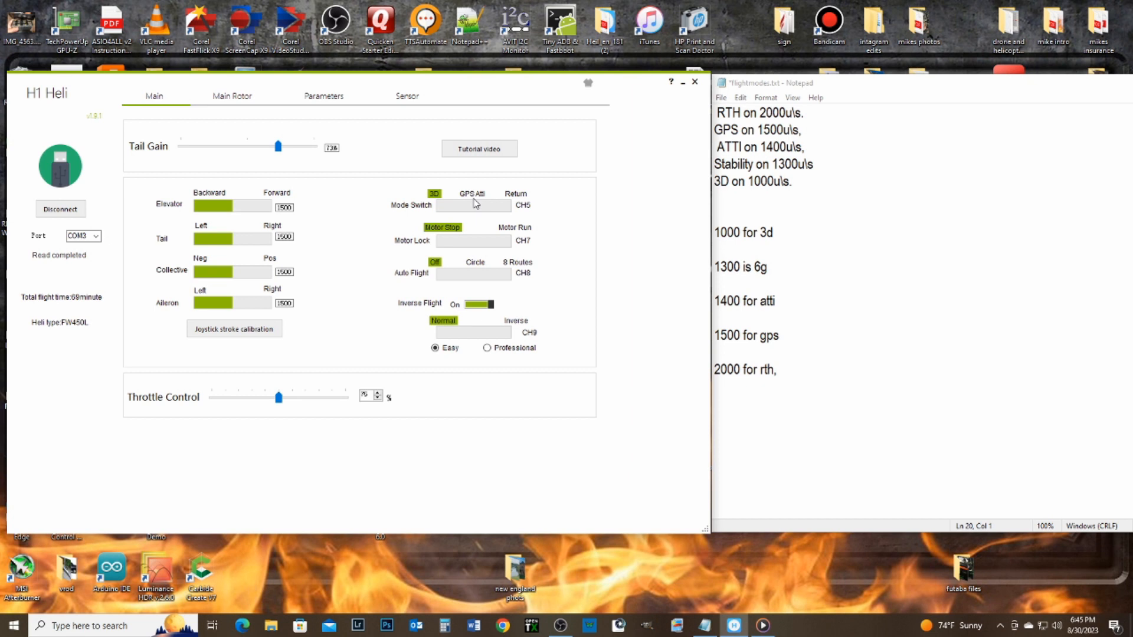
# Step: Refocus the Main tab while the CH5 Mode Switch bar settles on GPS Atti
pyautogui.click(471, 193)
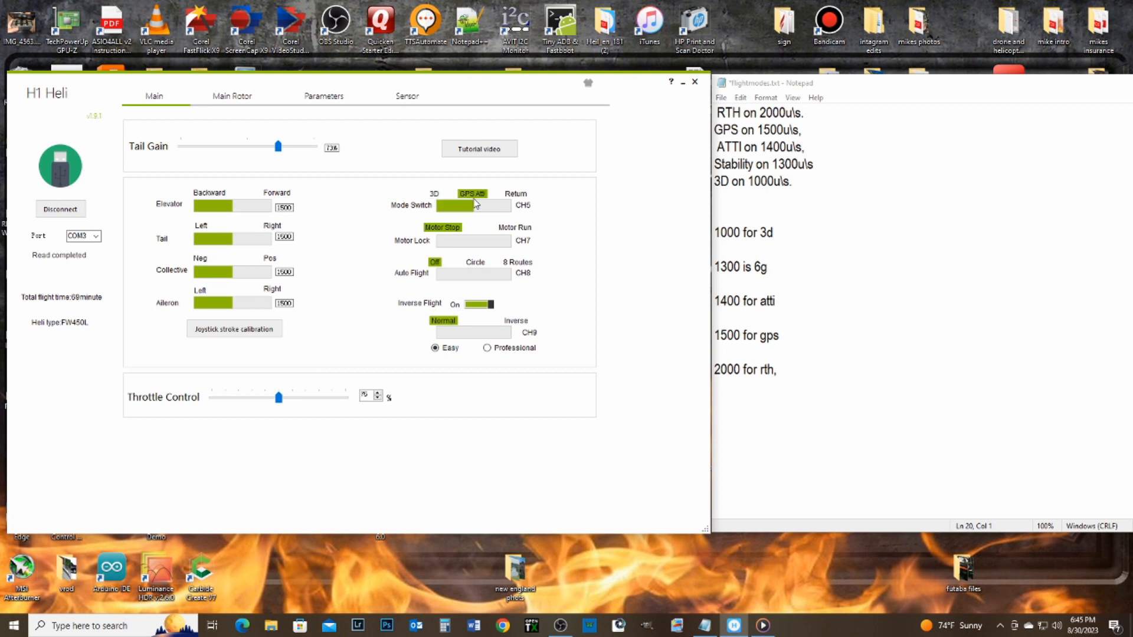
pyautogui.moveTo(472, 219)
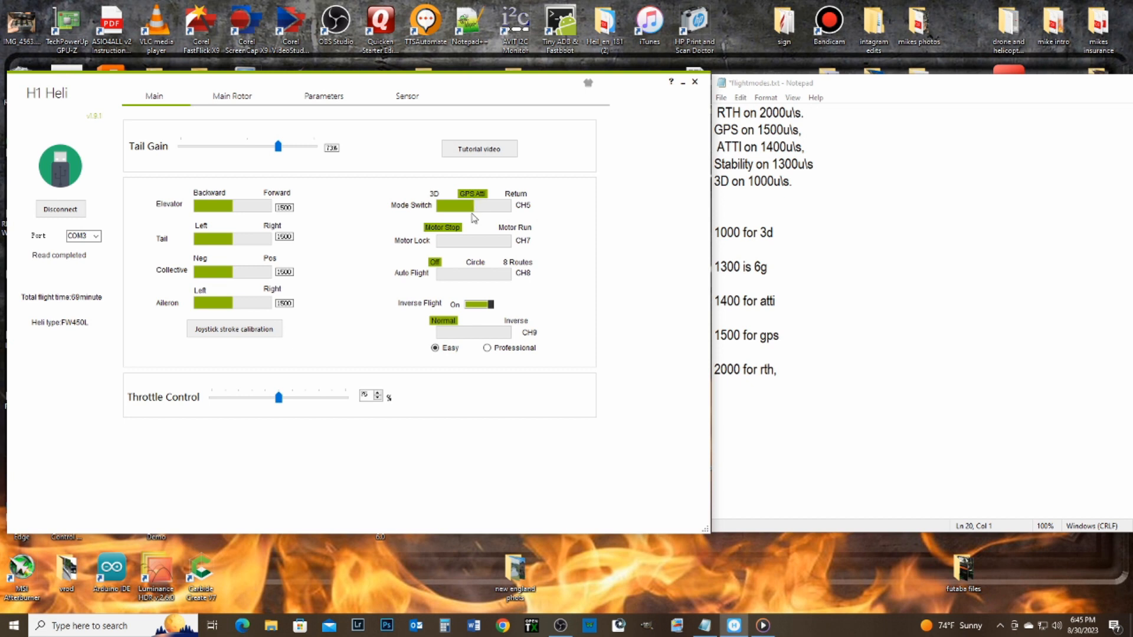
pyautogui.moveTo(474, 218)
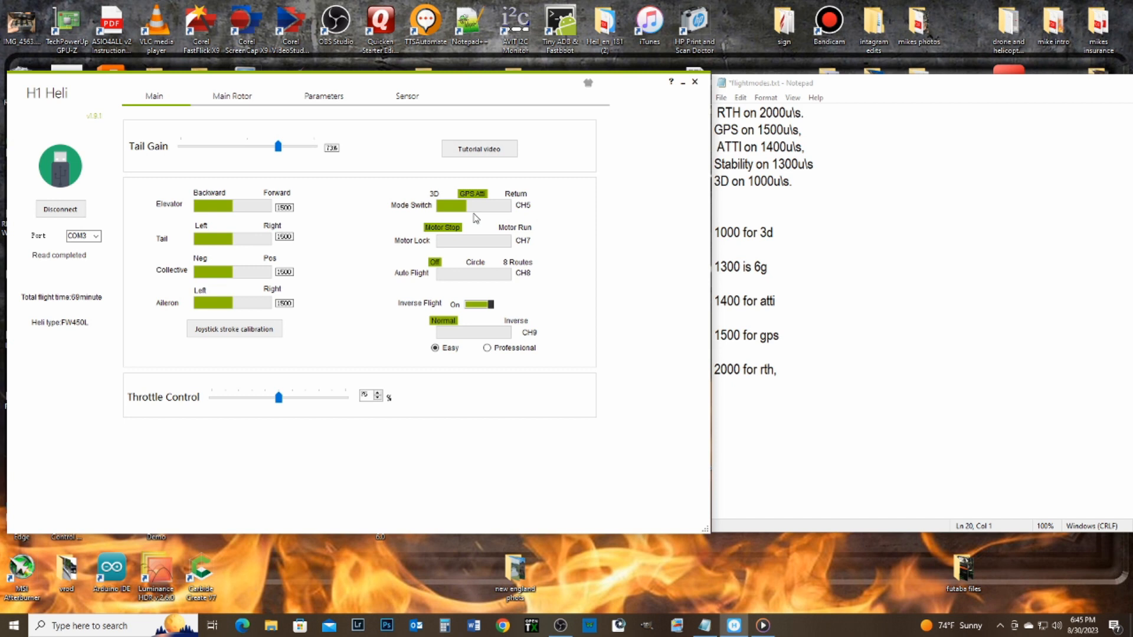
pyautogui.moveTo(471, 220)
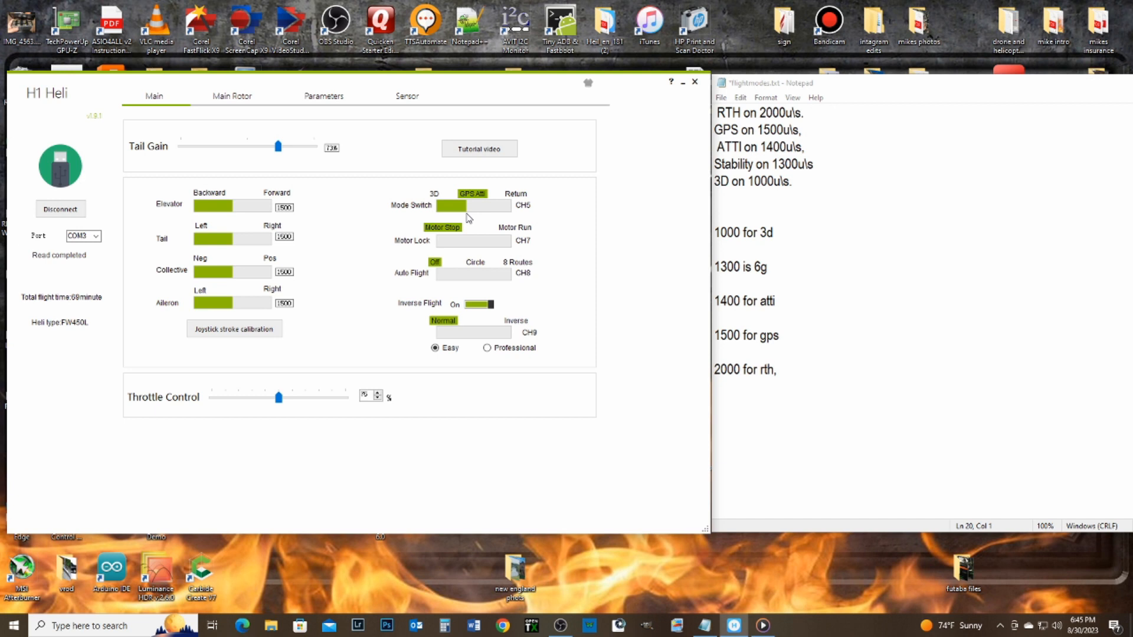
pyautogui.click(435, 192)
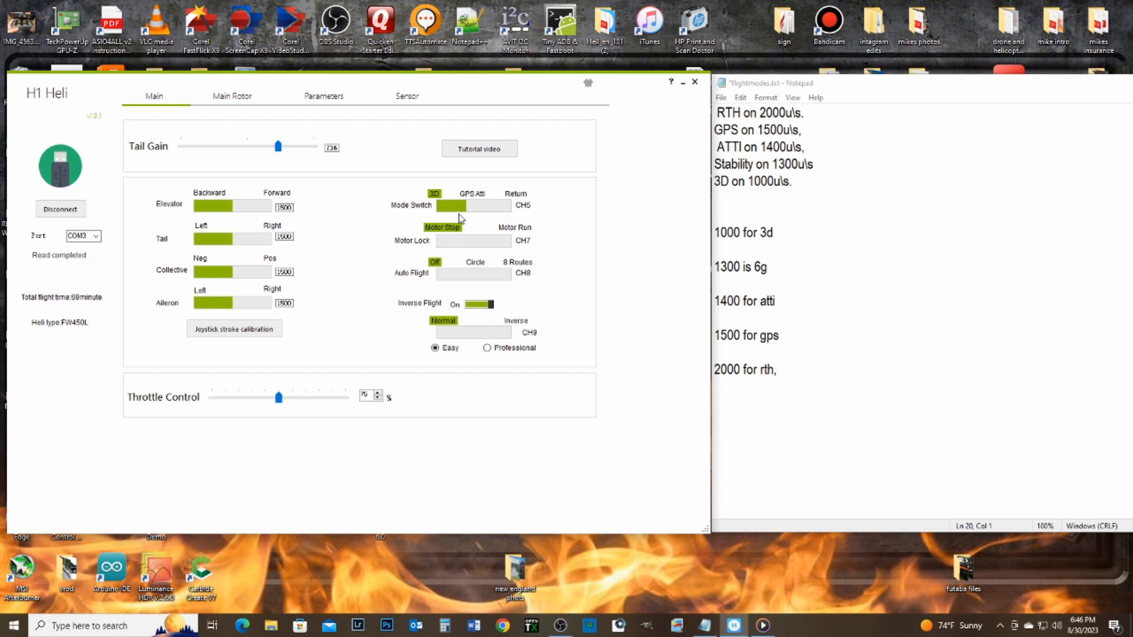
pyautogui.moveTo(466, 219)
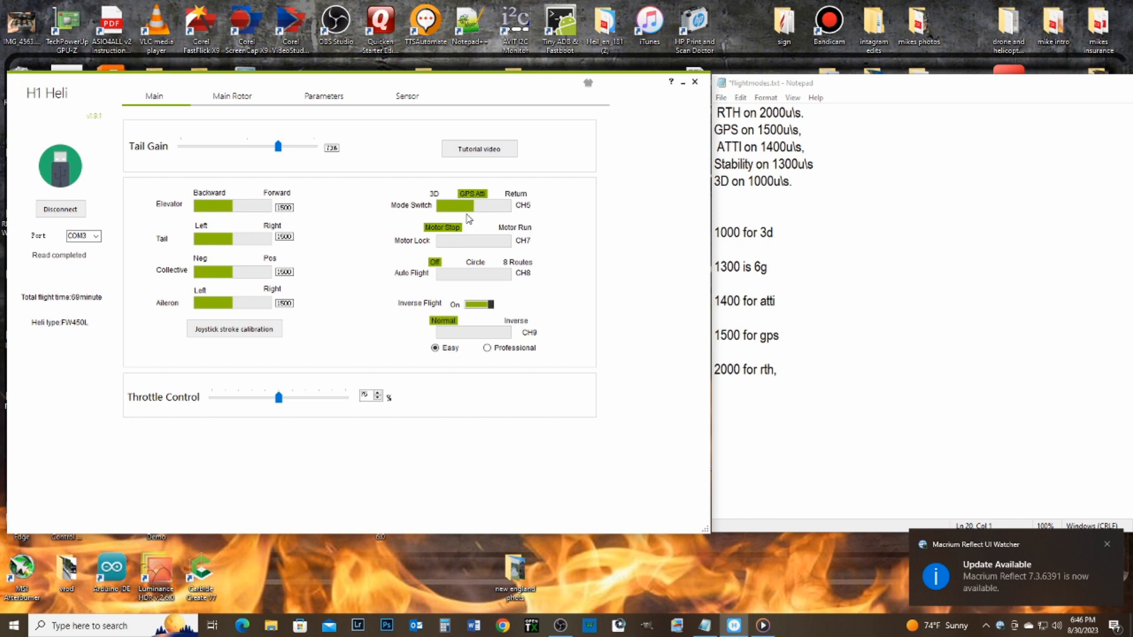
# Step: Watch the CH5 Mode Switch bar pass through Return and GPS Atti as the transmitter switch is toggled
pyautogui.click(1106, 544)
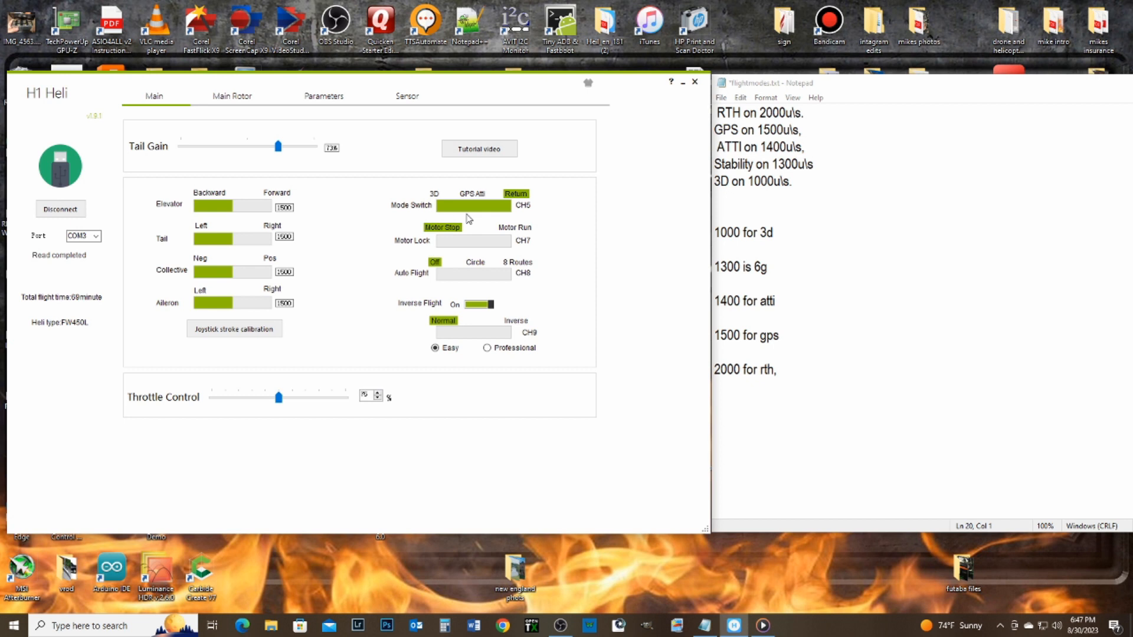
pyautogui.moveTo(518, 212)
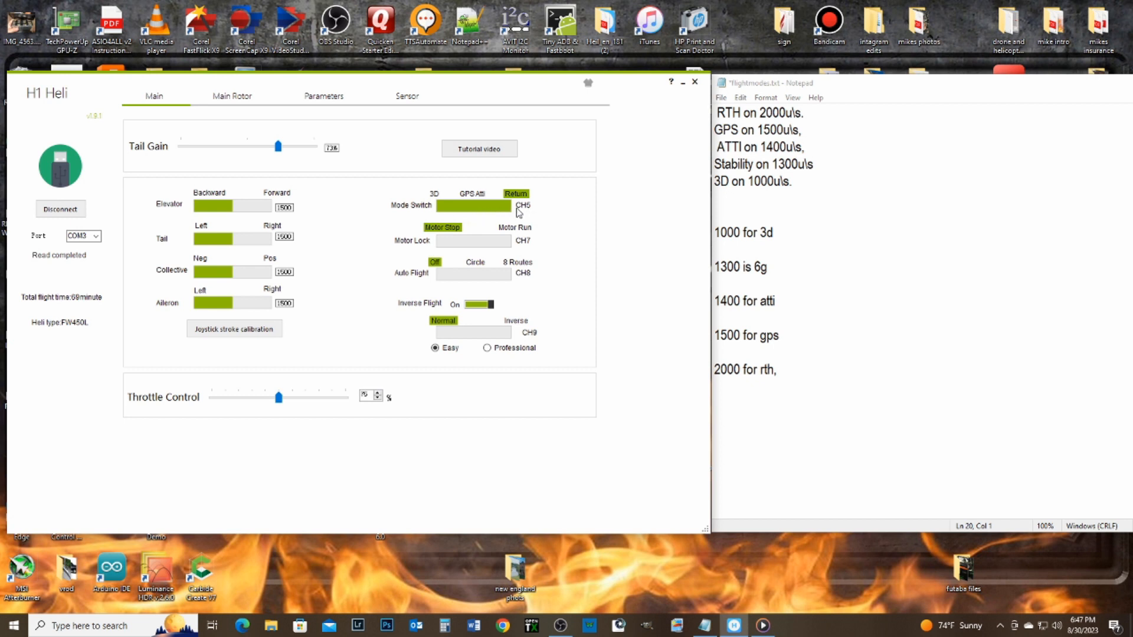
pyautogui.moveTo(506, 219)
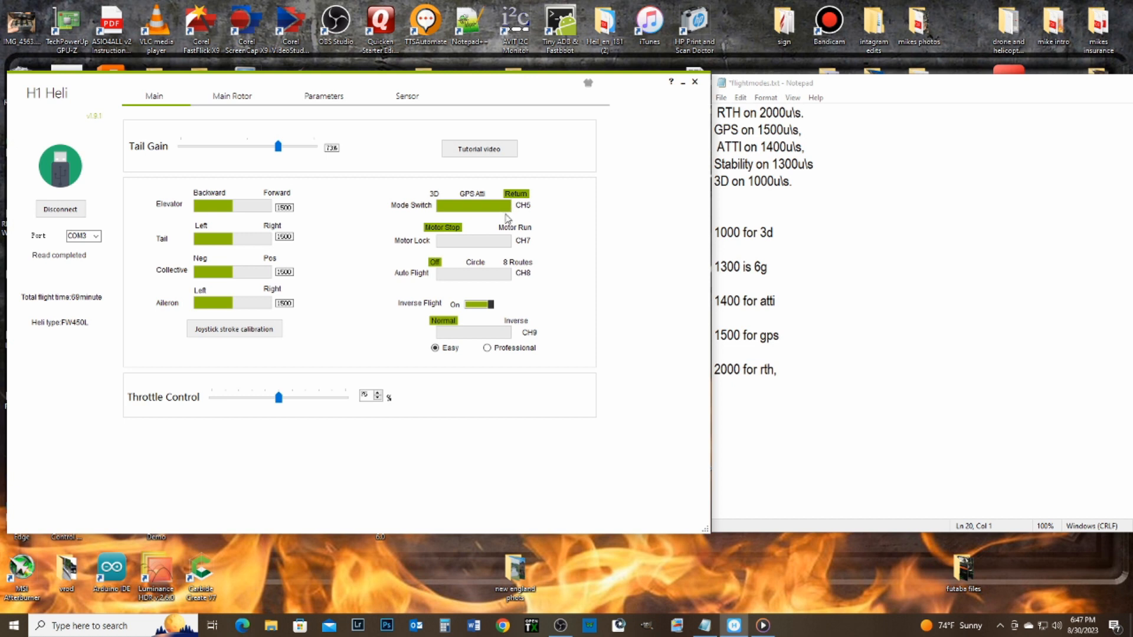
pyautogui.click(471, 193)
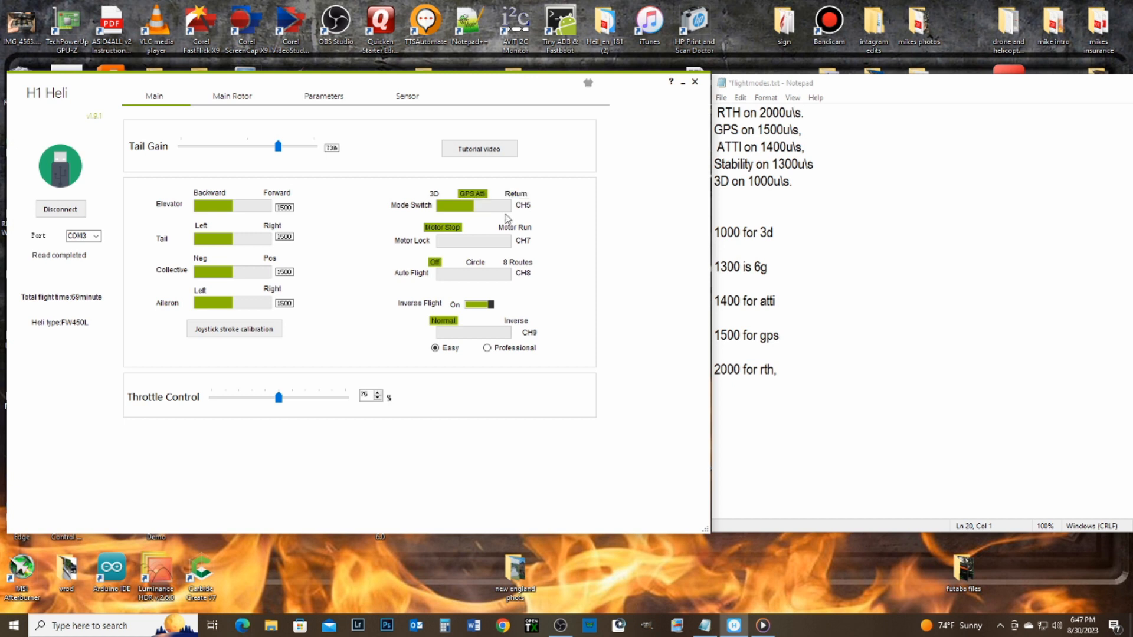
pyautogui.moveTo(440, 222)
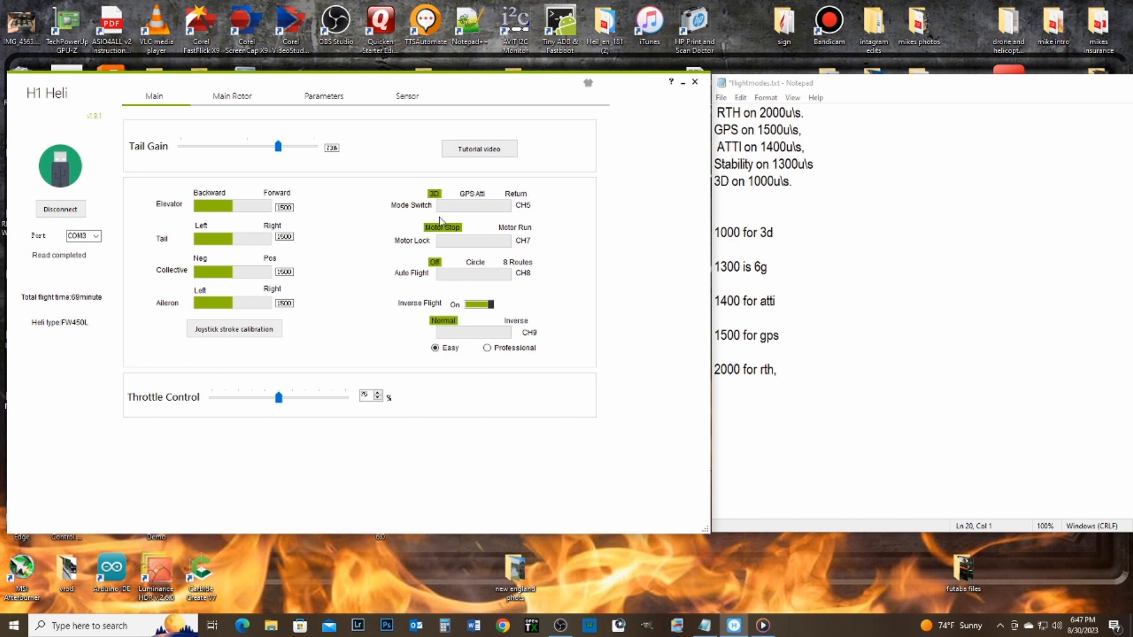
pyautogui.moveTo(439, 210)
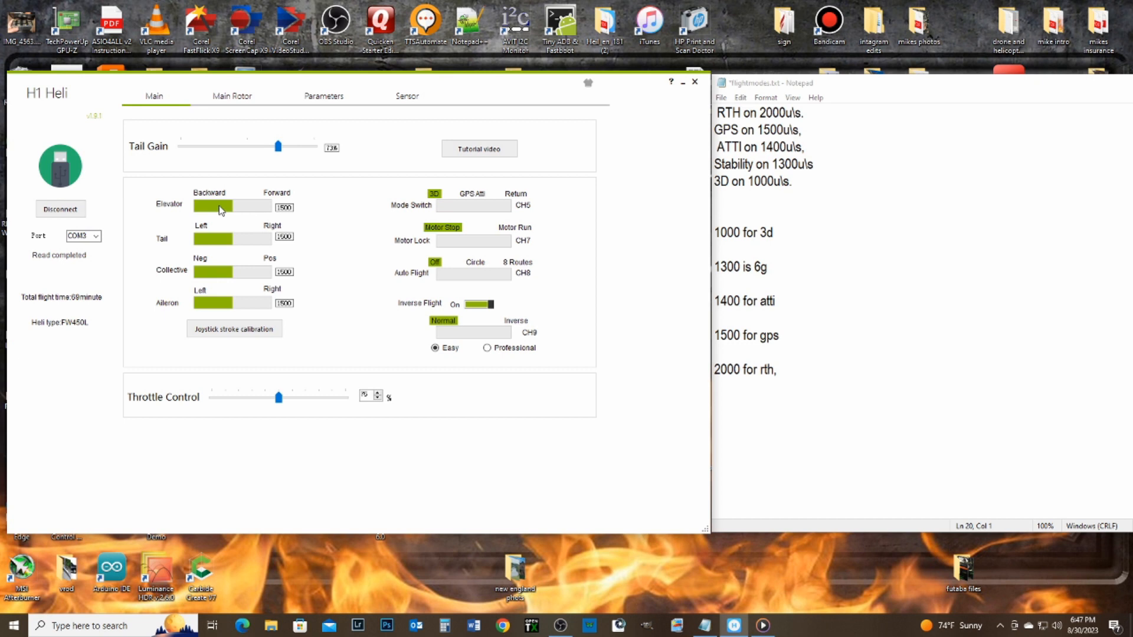
pyautogui.moveTo(531, 205)
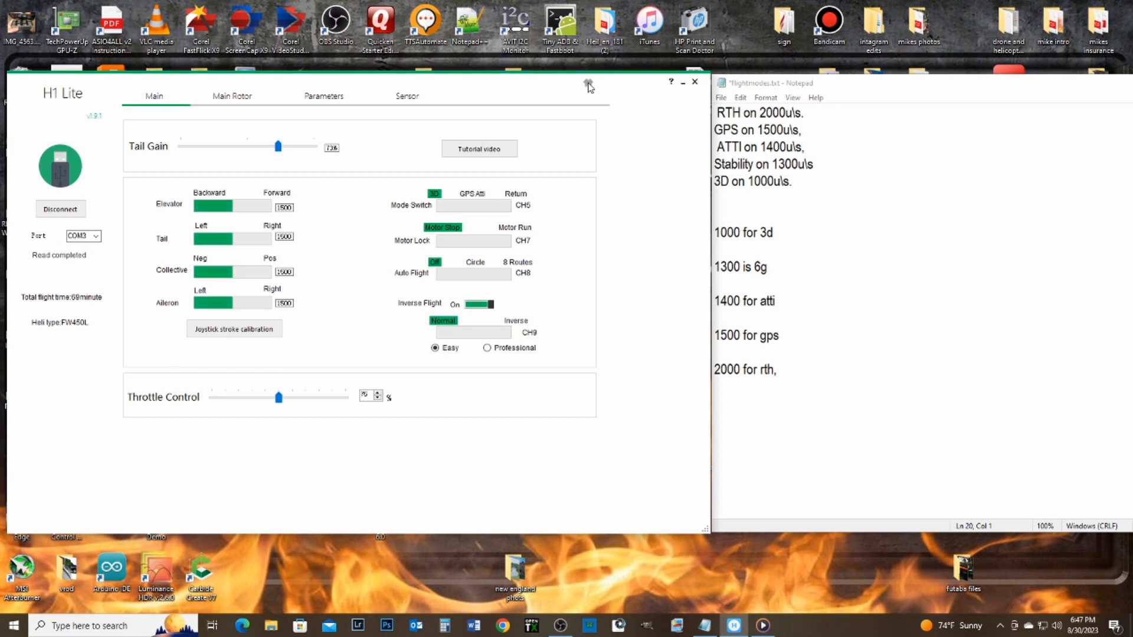
pyautogui.moveTo(442, 210)
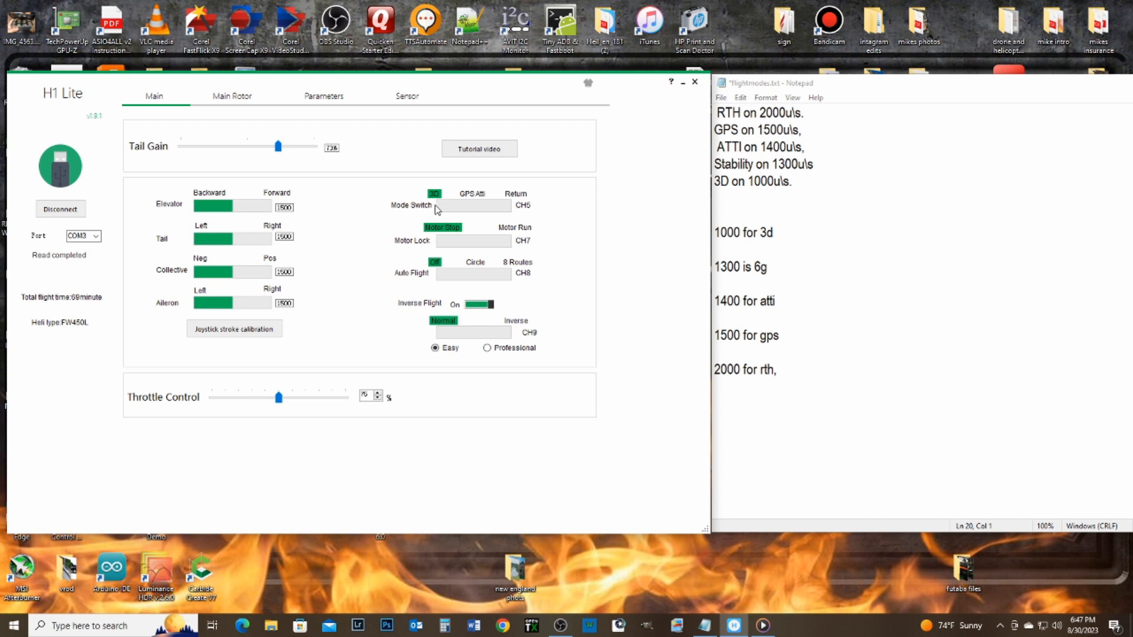
pyautogui.moveTo(517, 215)
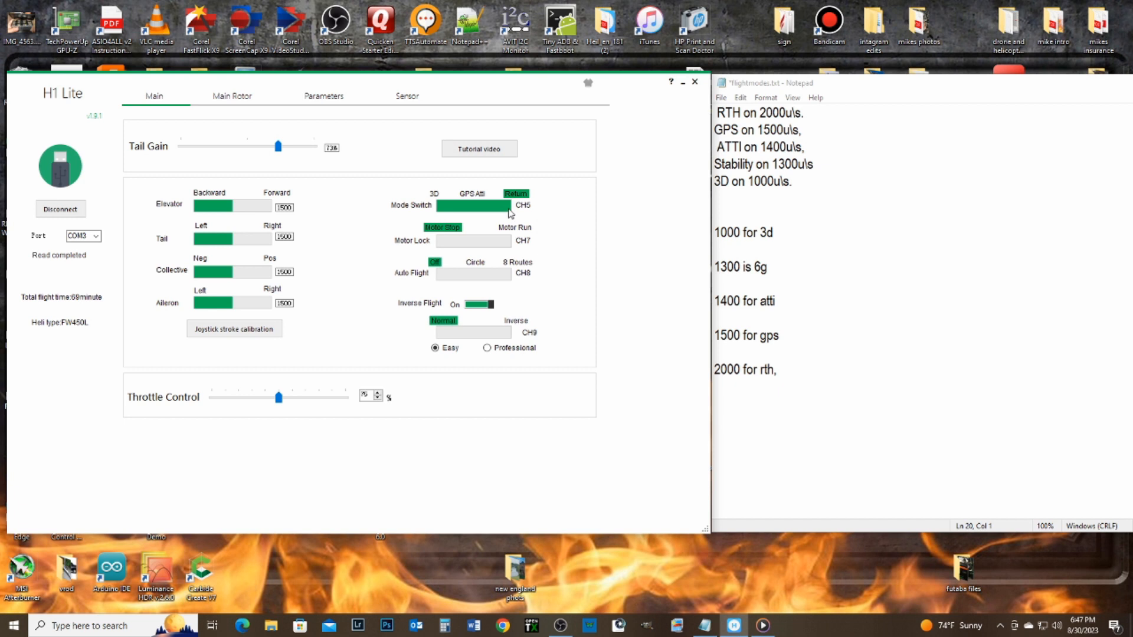
pyautogui.moveTo(539, 223)
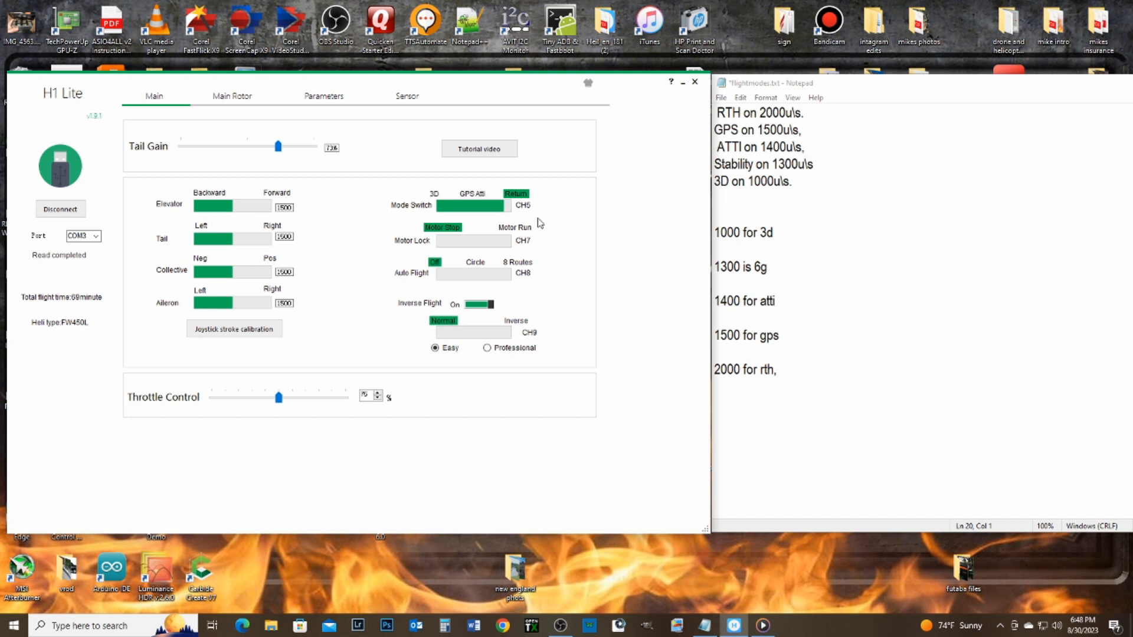
pyautogui.moveTo(510, 212)
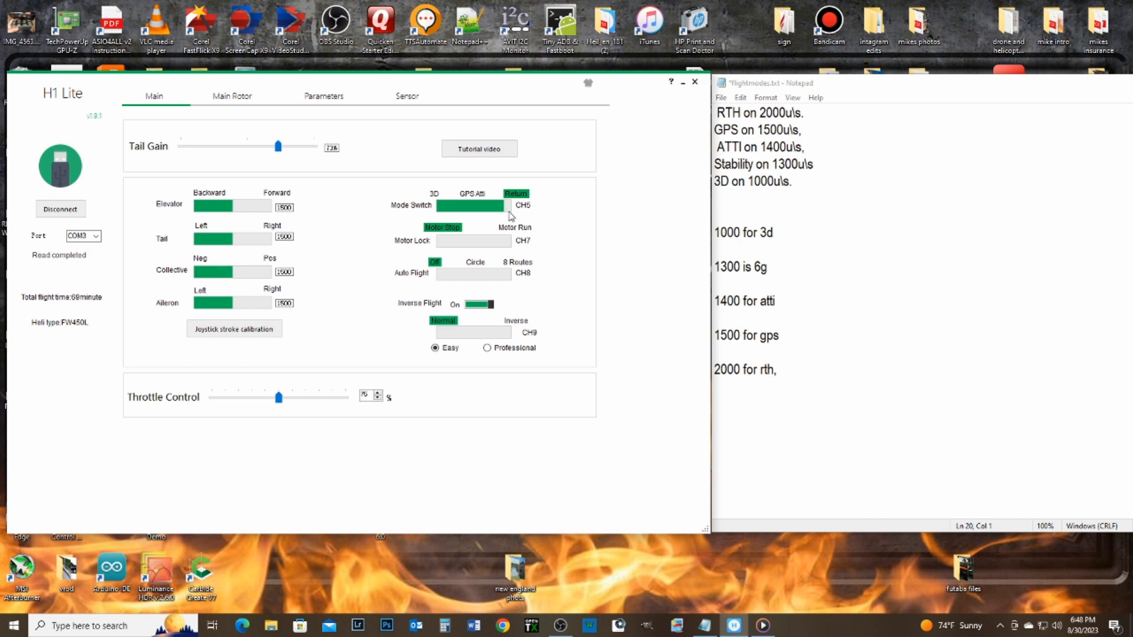
pyautogui.moveTo(513, 210)
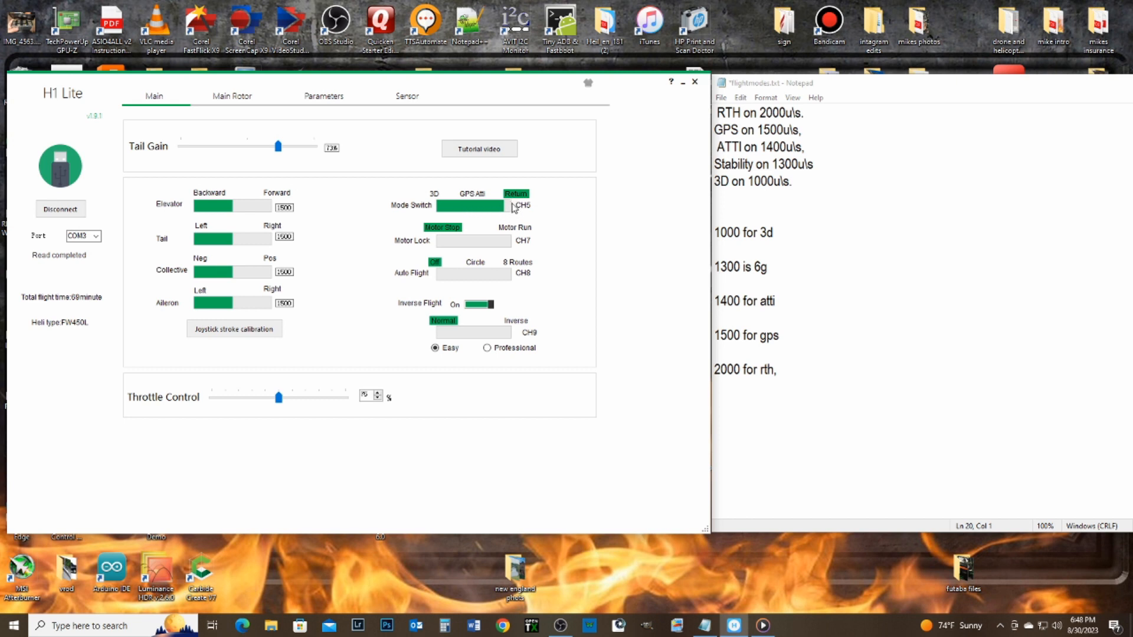
pyautogui.moveTo(511, 211)
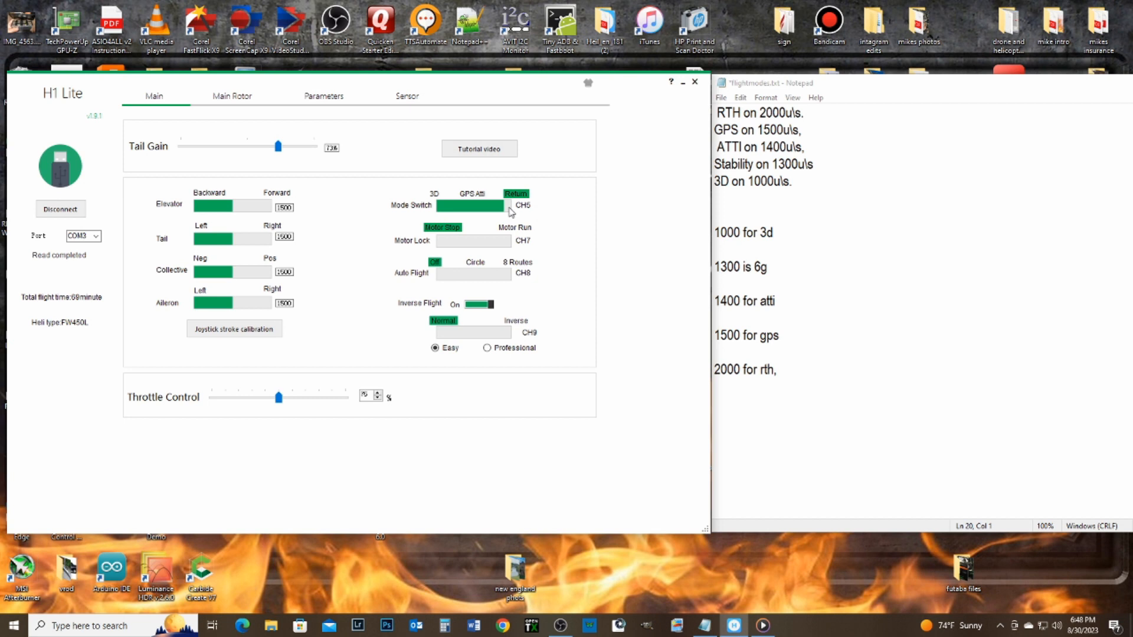
pyautogui.moveTo(550, 202)
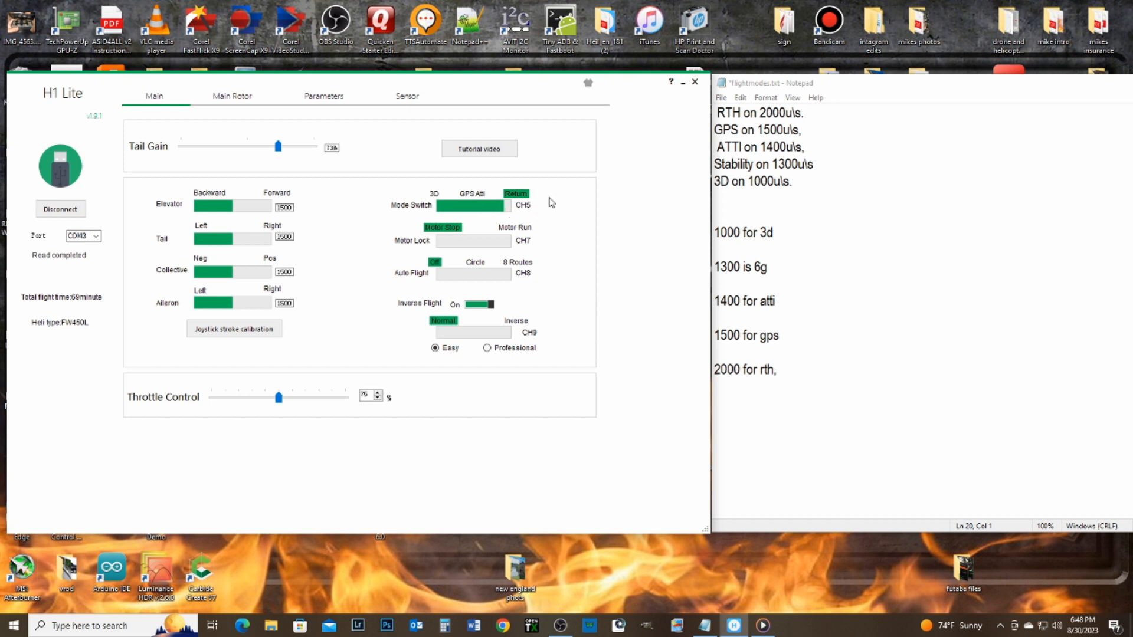
pyautogui.moveTo(540, 226)
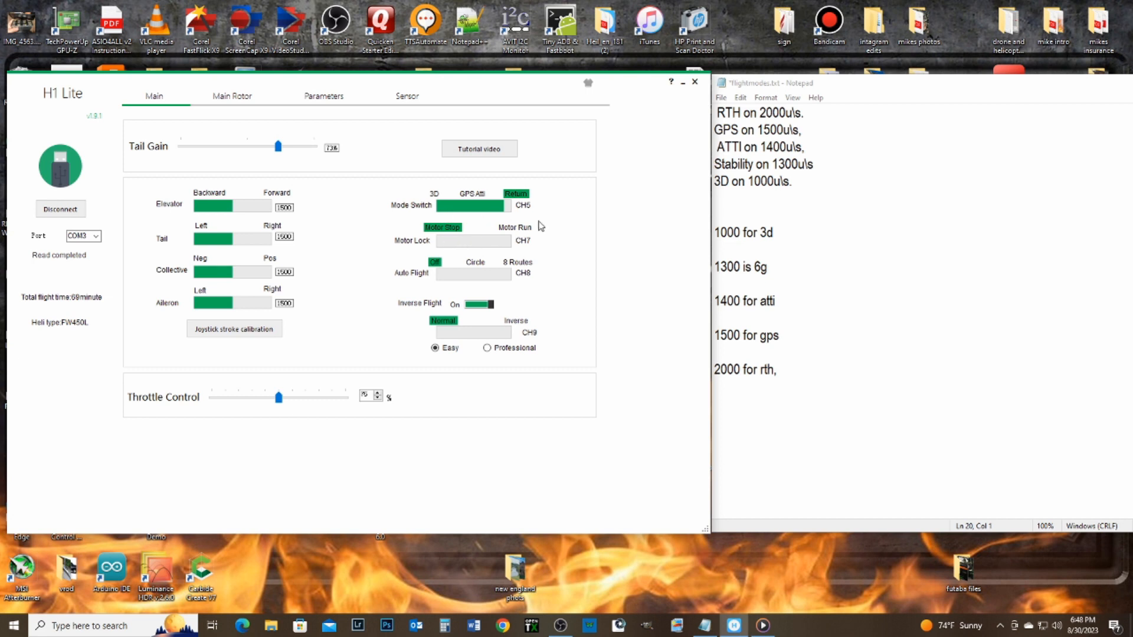
pyautogui.moveTo(513, 219)
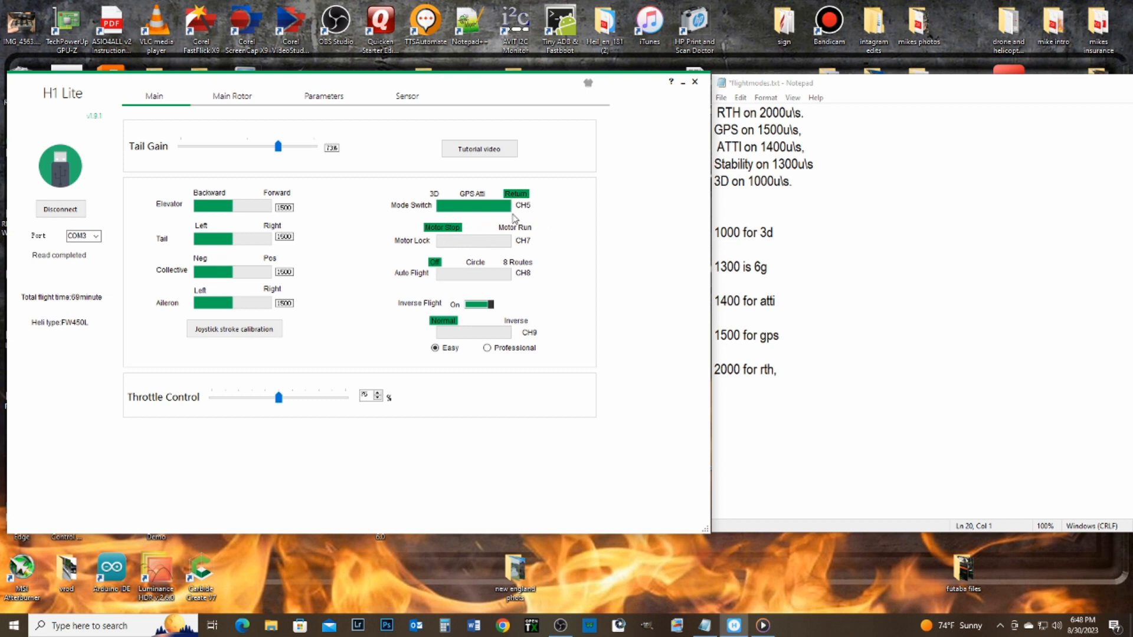
pyautogui.moveTo(623, 280)
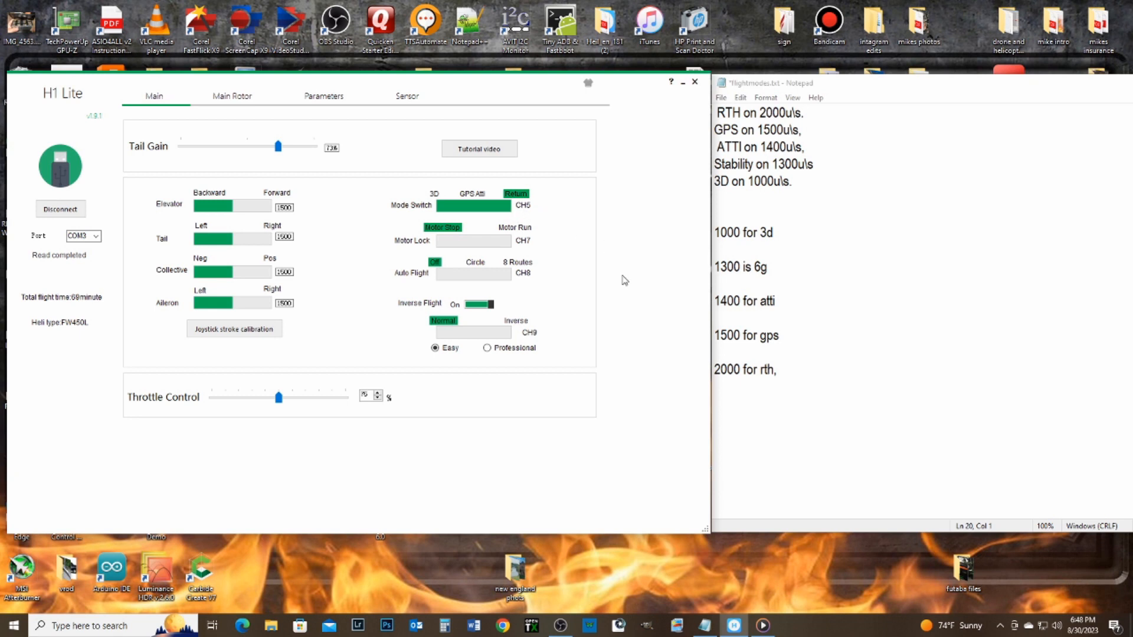
pyautogui.moveTo(620, 271)
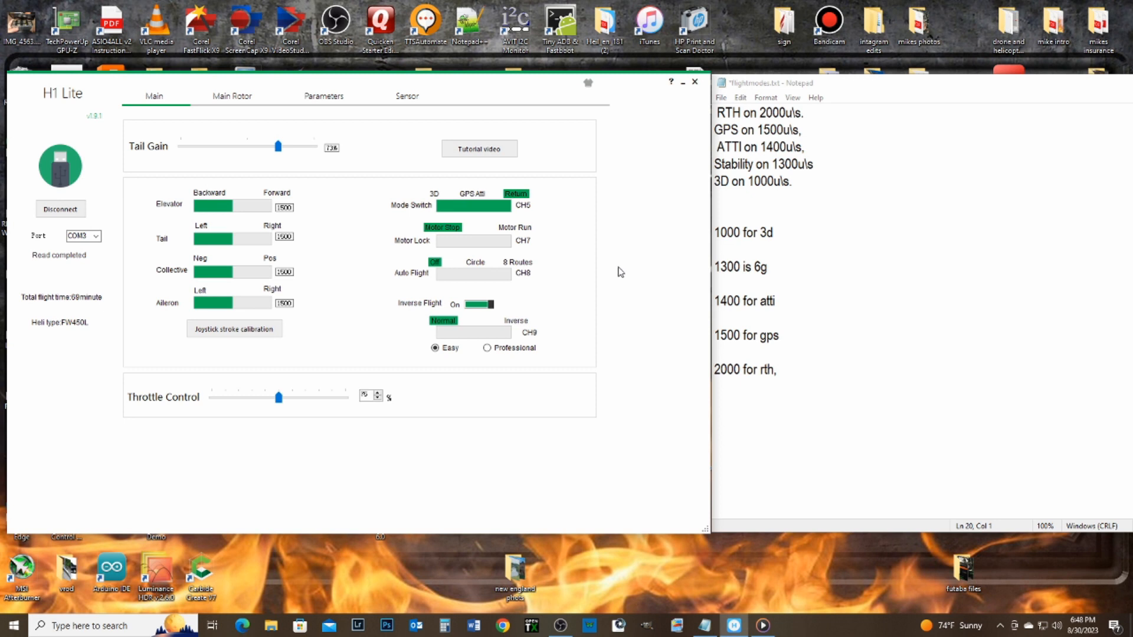
pyautogui.moveTo(359, 236)
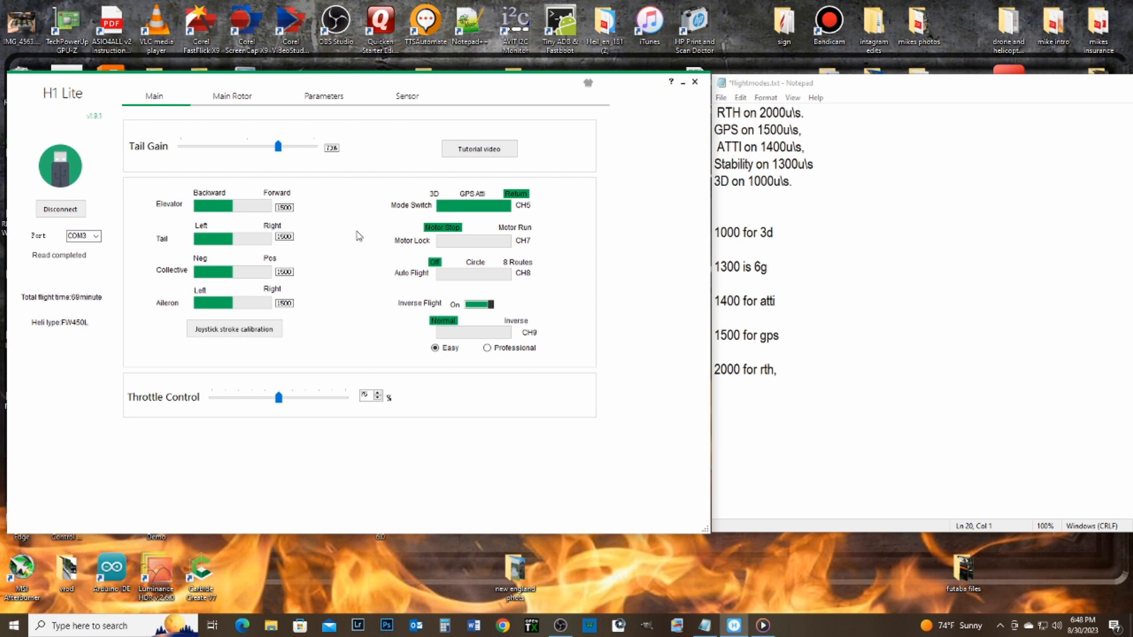